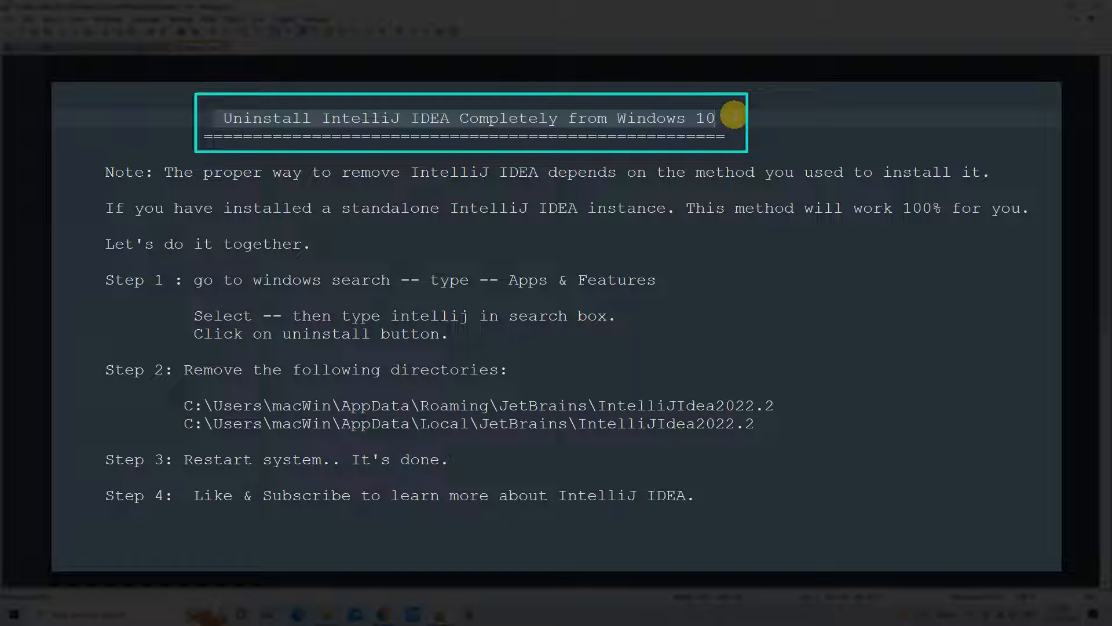
mouse_move(354, 172)
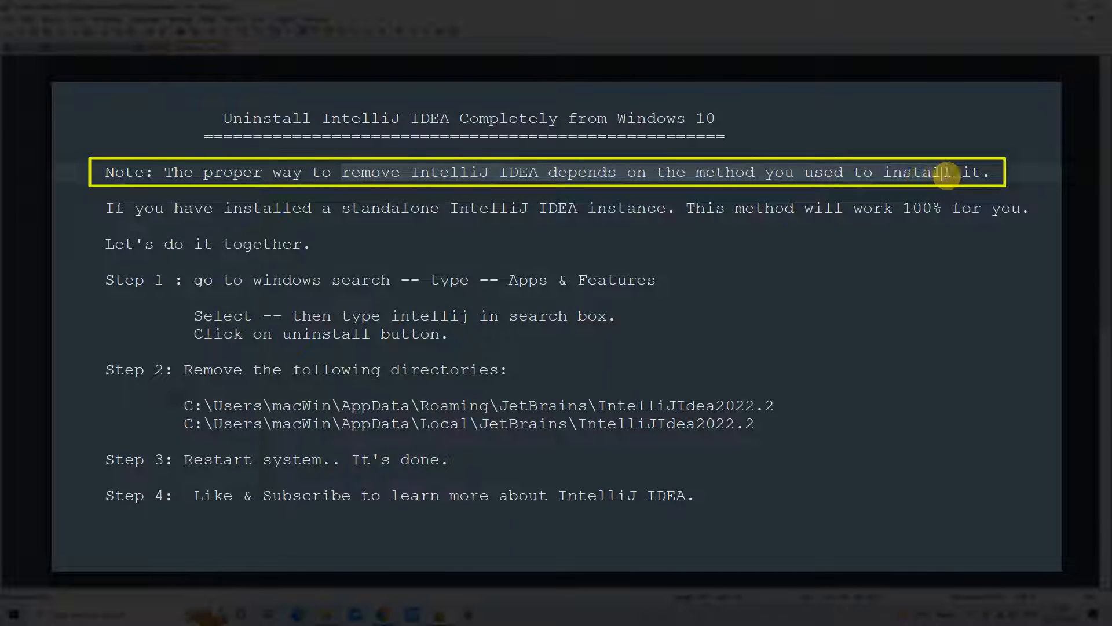
mouse_move(152, 169)
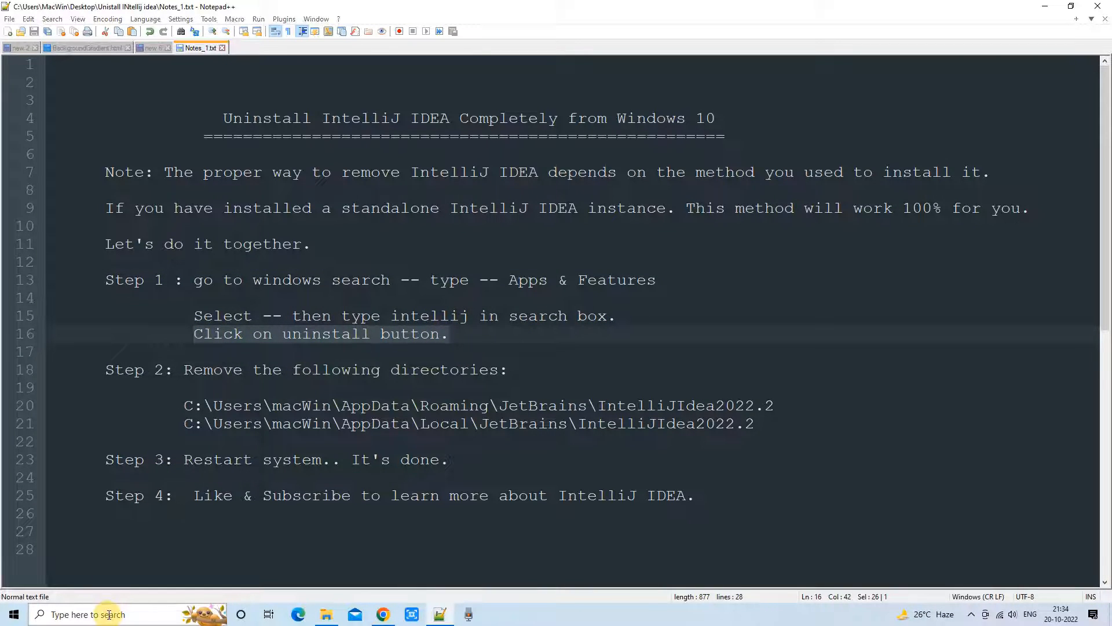
Find IntelliJ IDEA Community Edition 2022.2.3 in Apps & features and select its entry.
text(Apps & features)
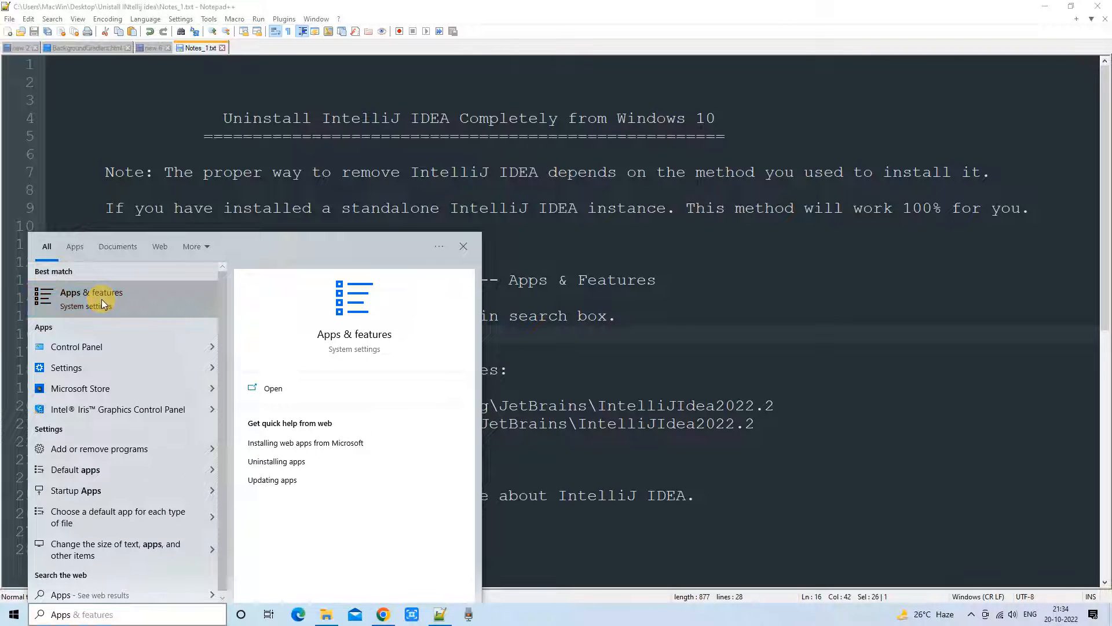
click(90, 292)
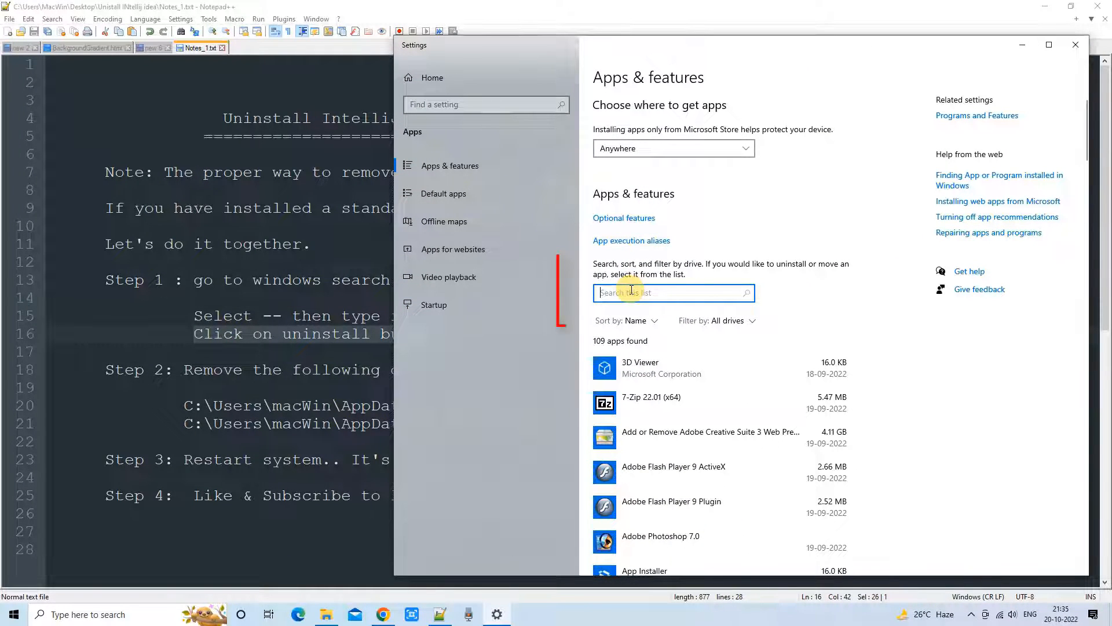
text(intellij)
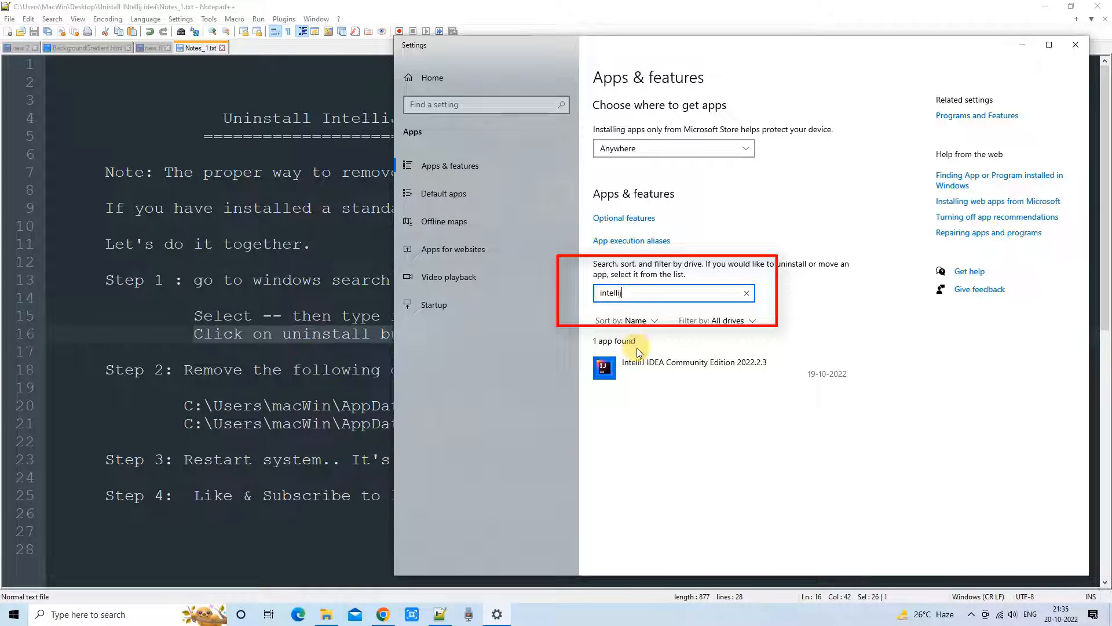
click(694, 361)
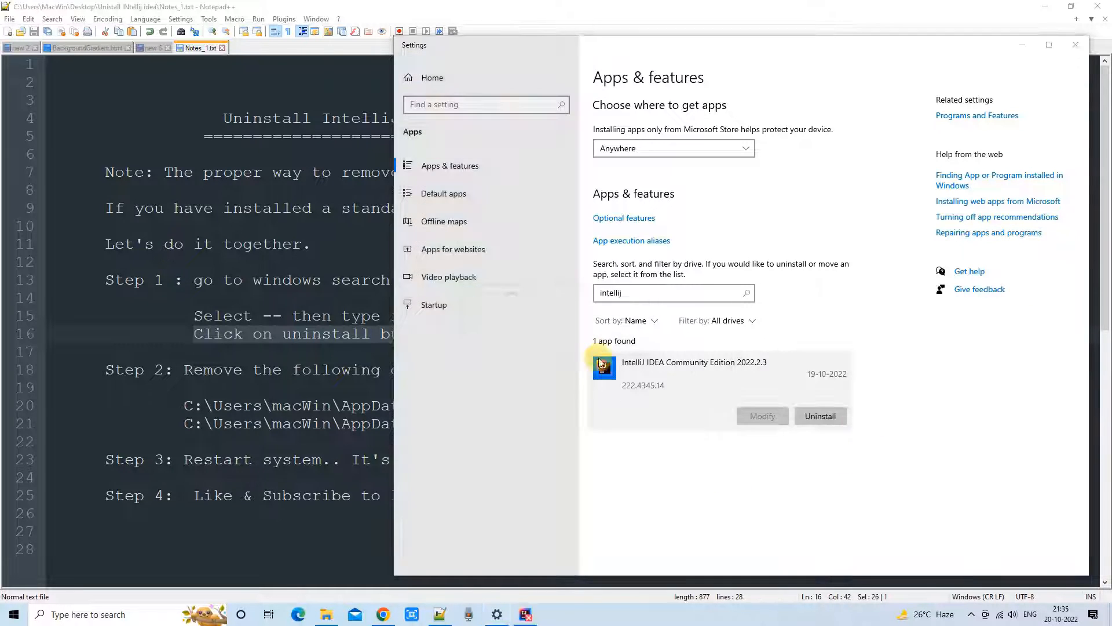
Uninstall IntelliJ IDEA with caches, local history, settings and plugins deleted.
click(820, 416)
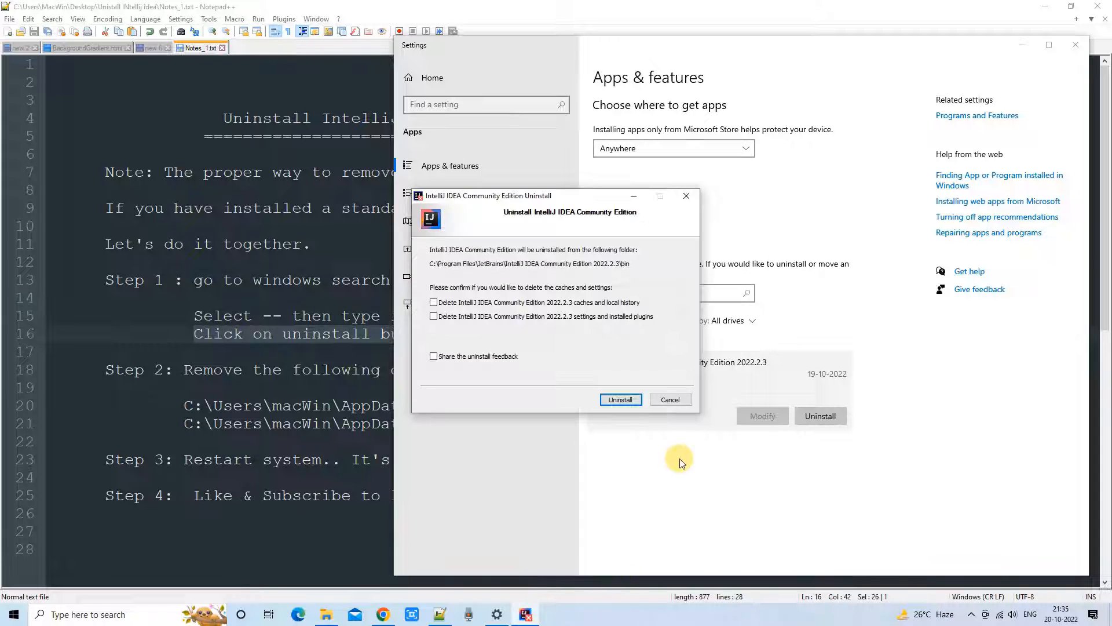
mouse_move(506, 217)
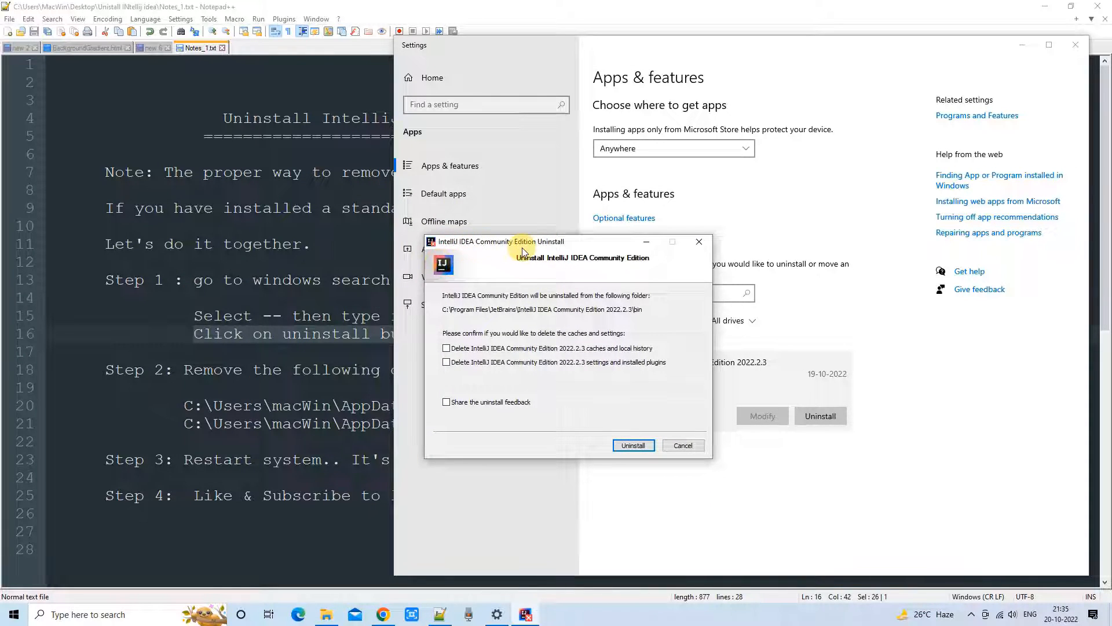
mouse_move(510, 357)
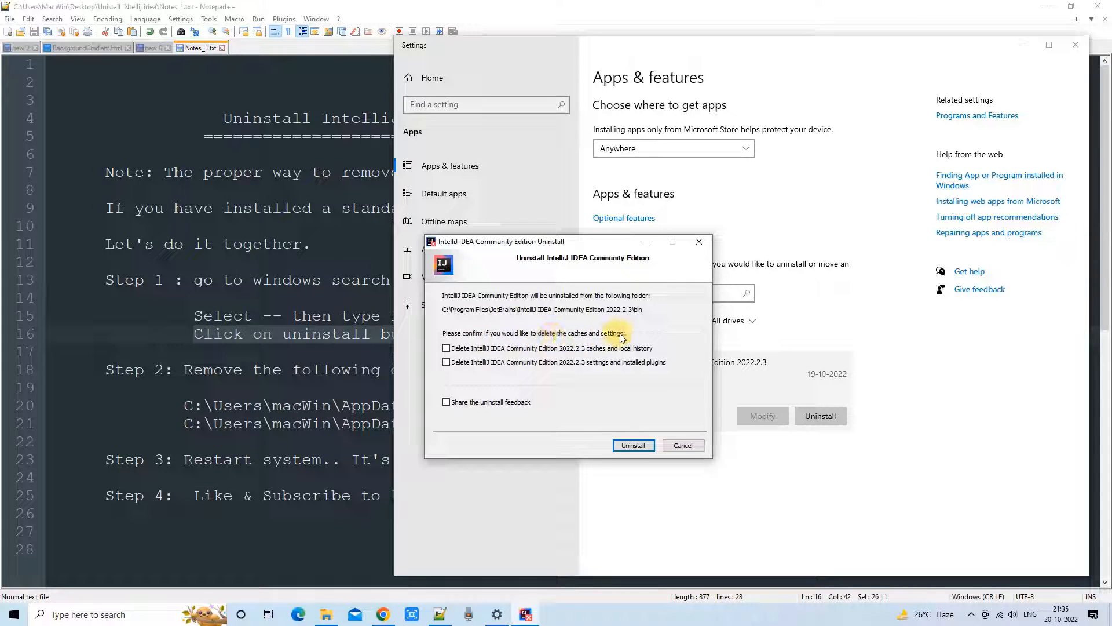
click(446, 348)
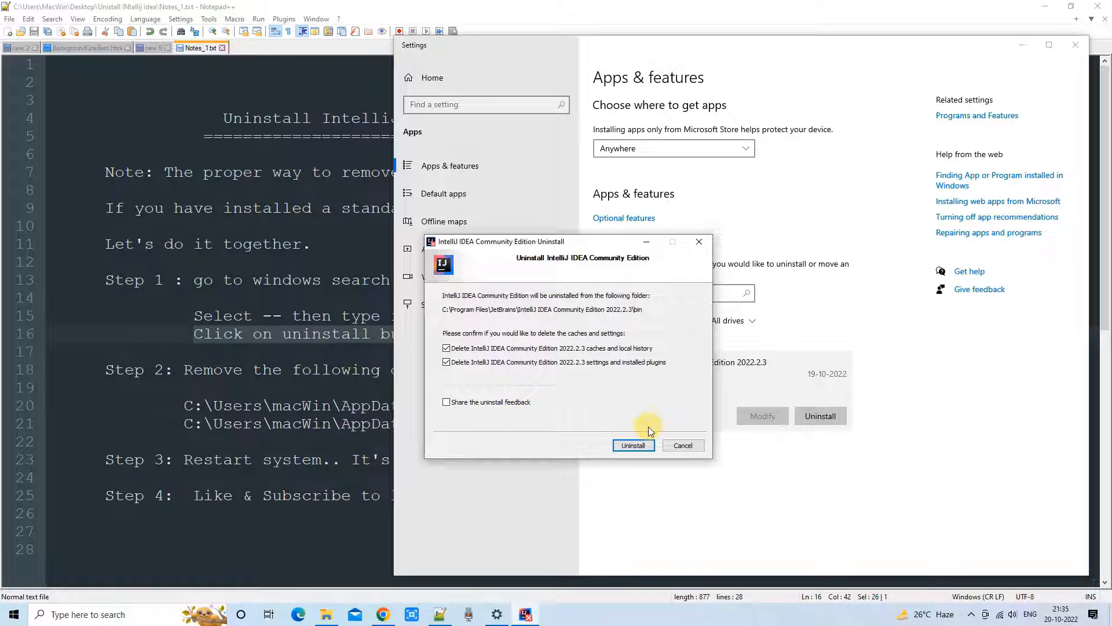
click(633, 445)
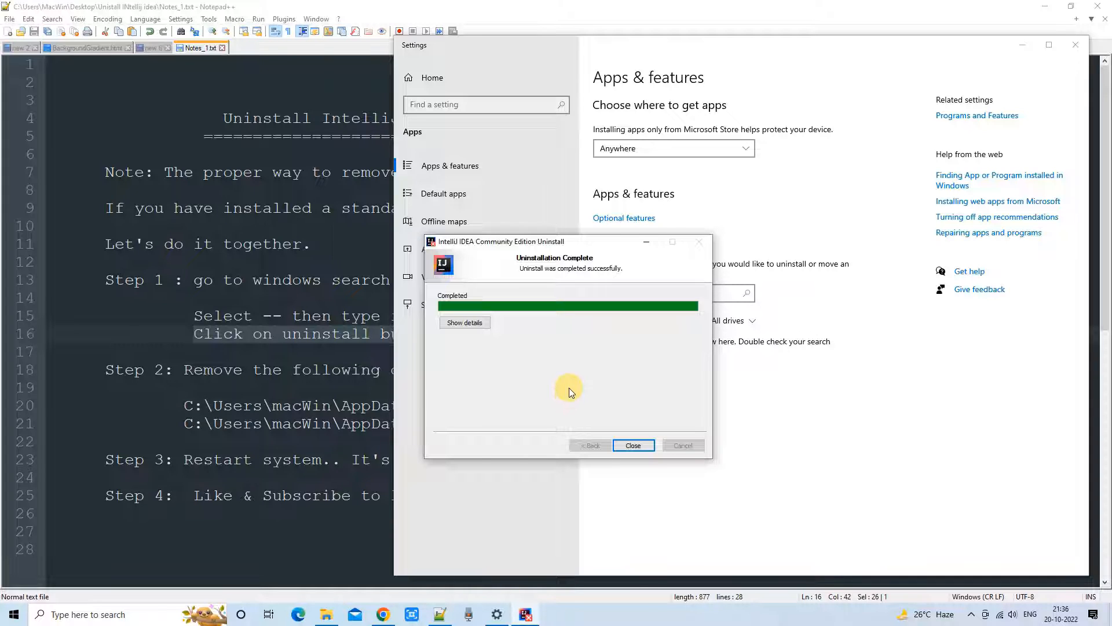
mouse_move(602, 405)
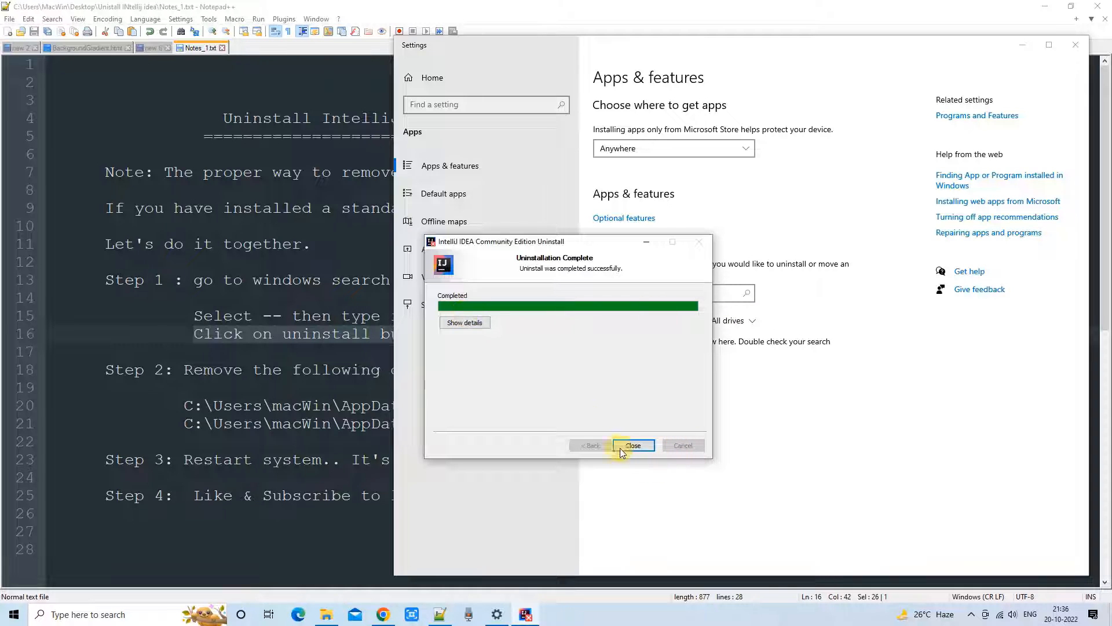
Close the finished uninstaller and review the Roaming and Local JetBrains paths in the notes.
click(633, 445)
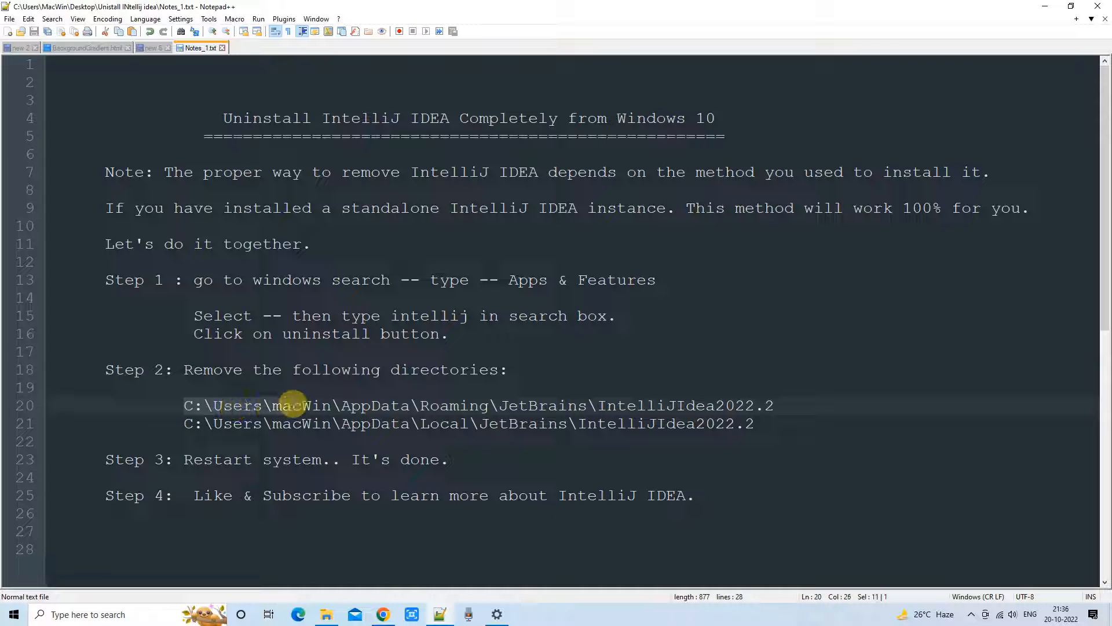
double_click(374, 406)
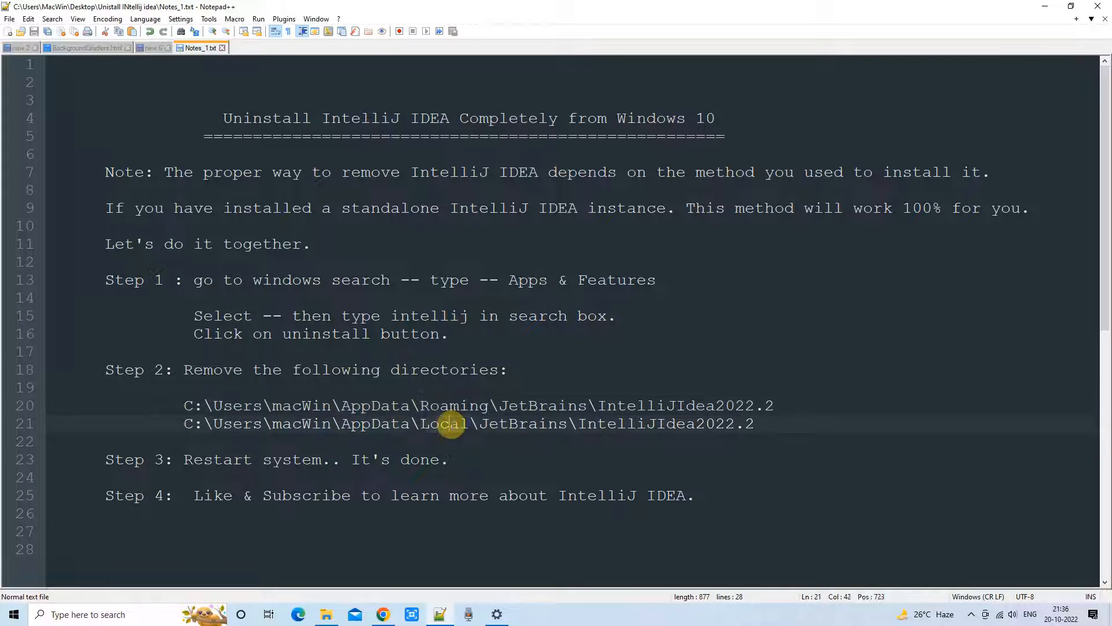
double_click(443, 424)
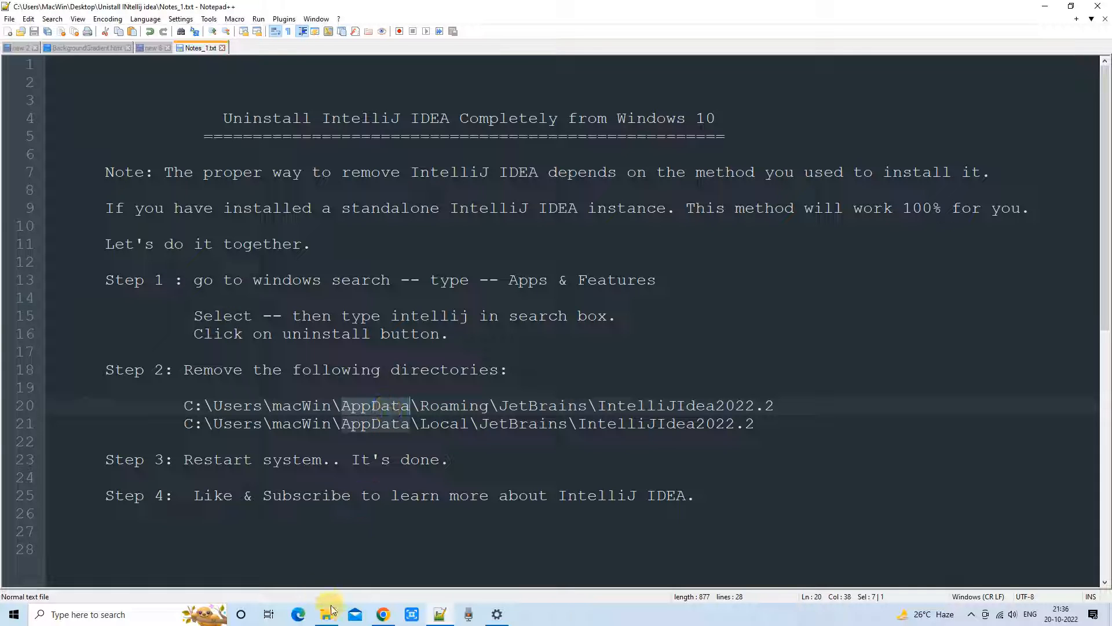
Browse File Explorer to C:\Users\MacWin and select the AppData folder.
click(326, 614)
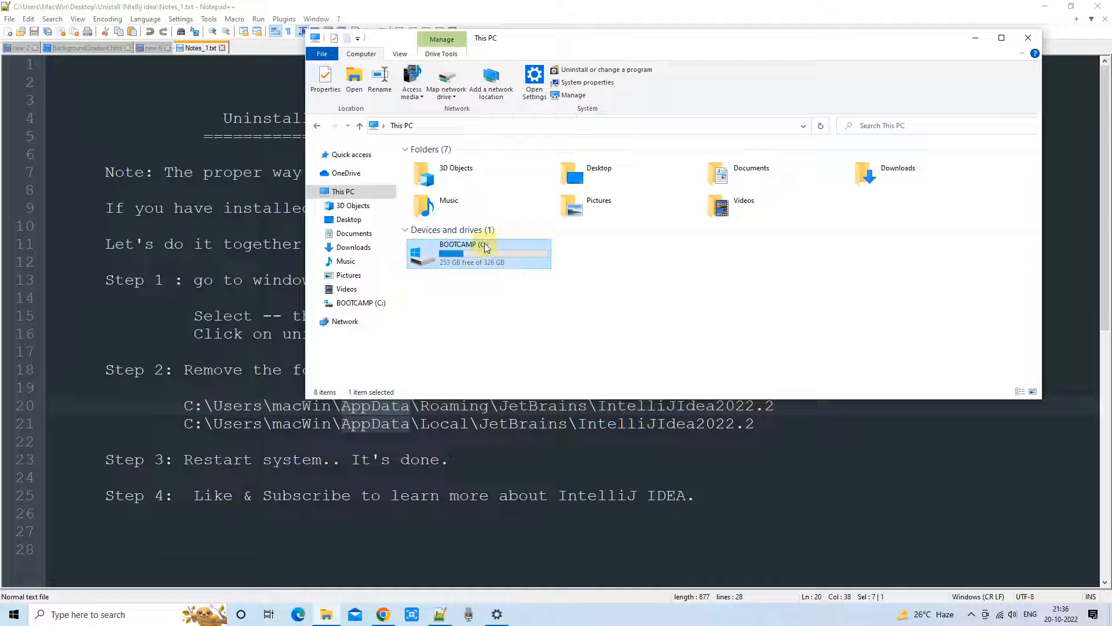
double_click(465, 253)
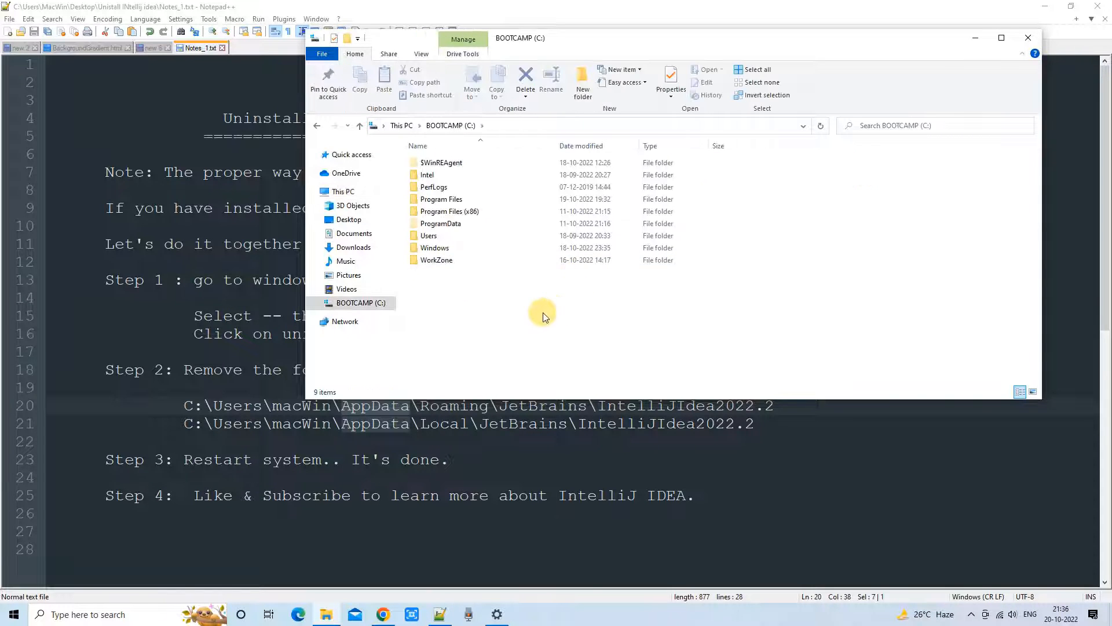
click(428, 236)
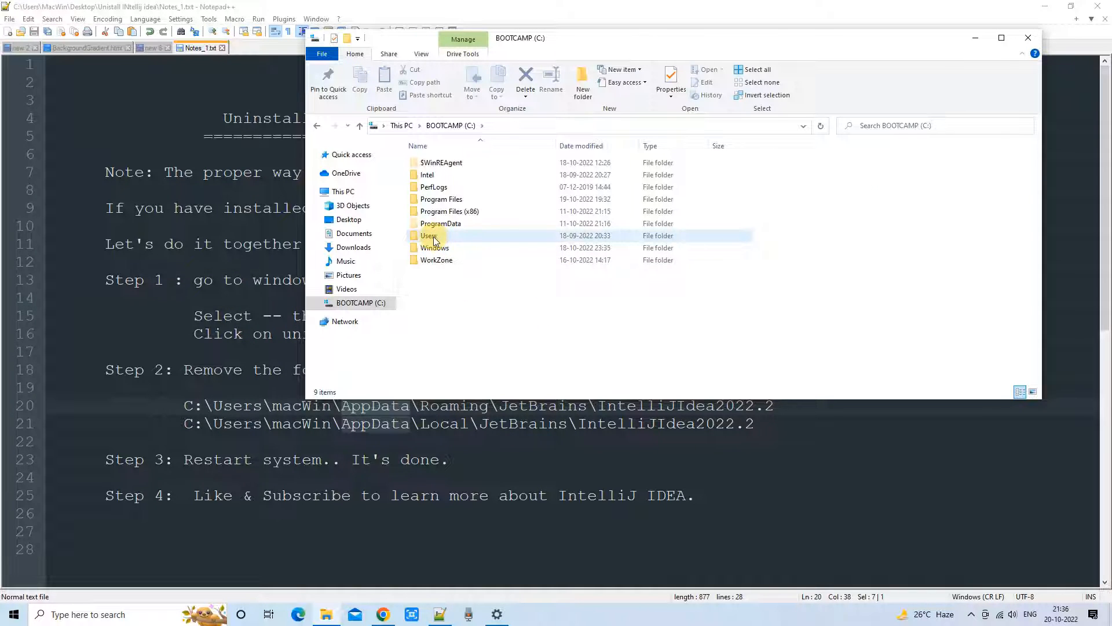
double_click(429, 236)
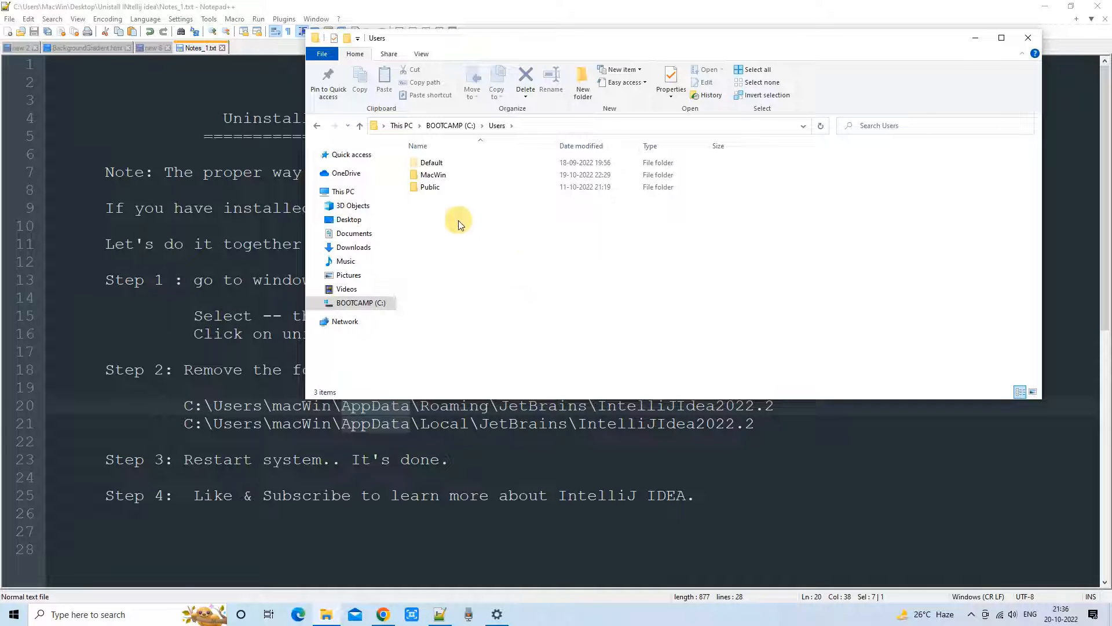
click(434, 175)
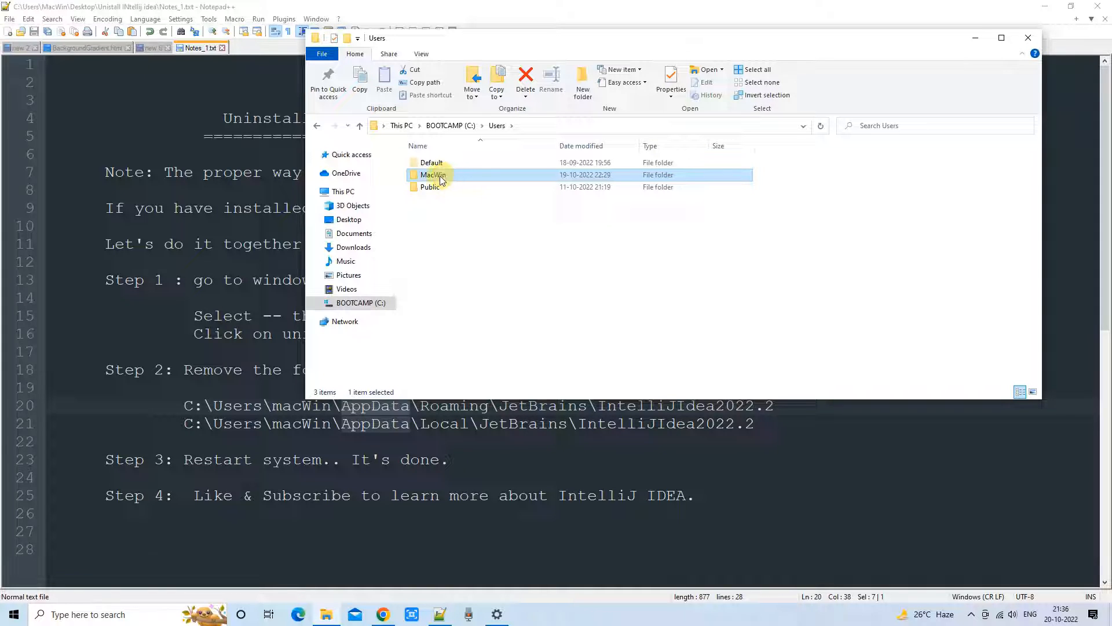
double_click(433, 175)
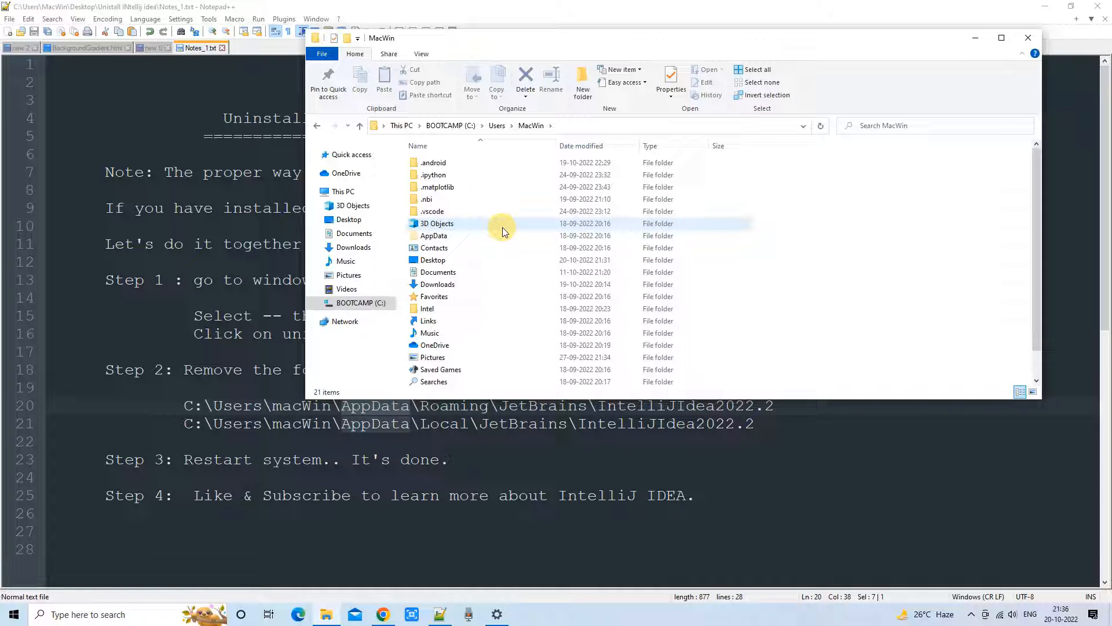
click(433, 235)
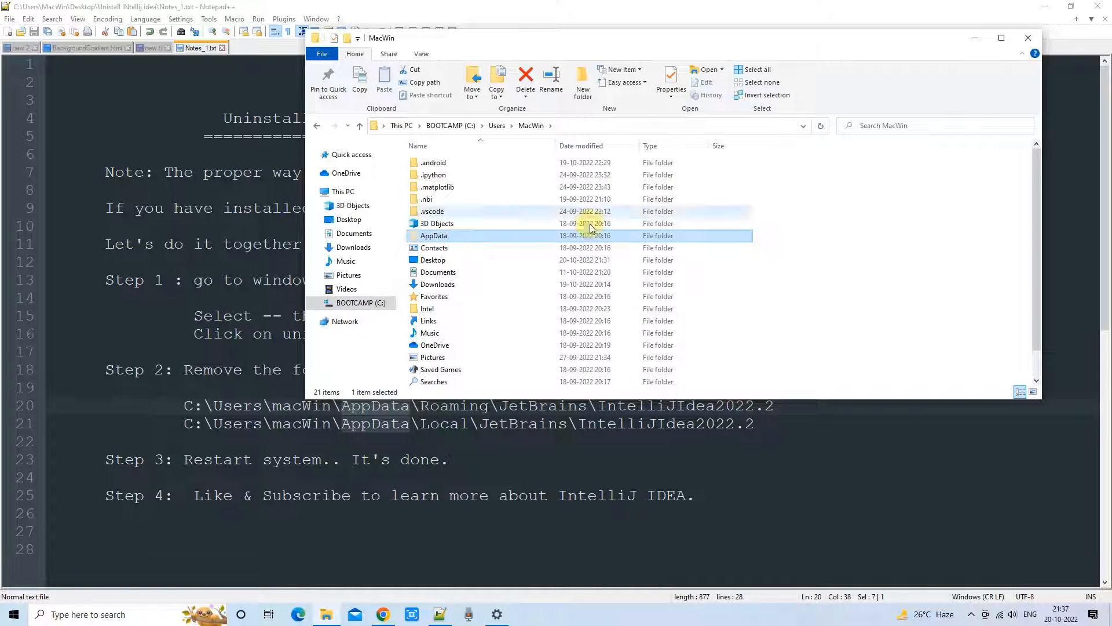
mouse_move(512, 239)
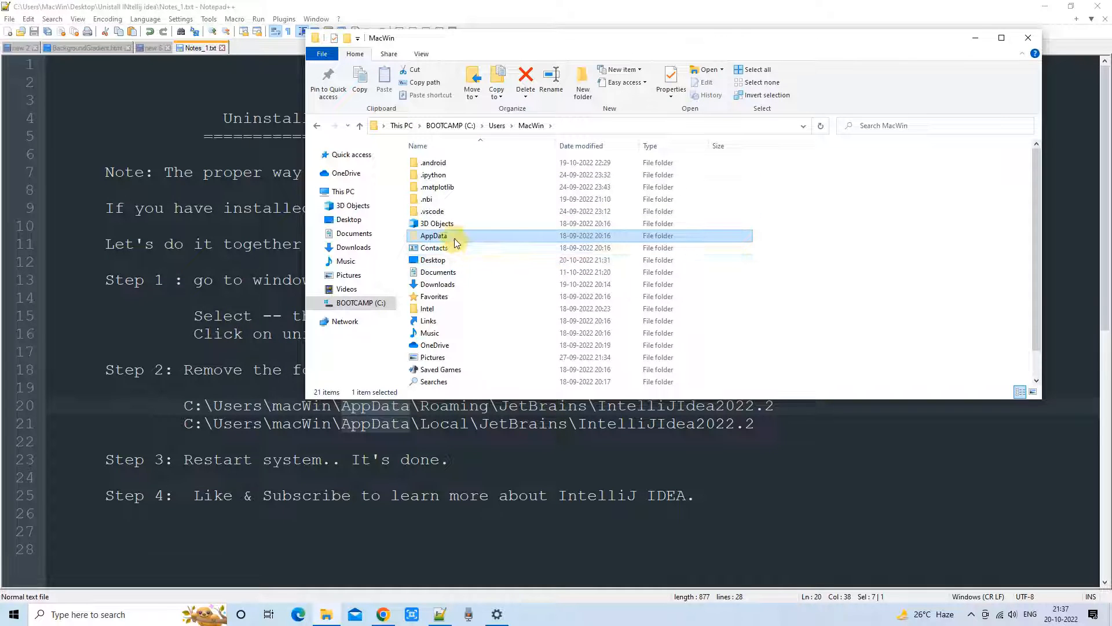
Enable Hidden items so AppData stays visible, then select AppData.
click(421, 54)
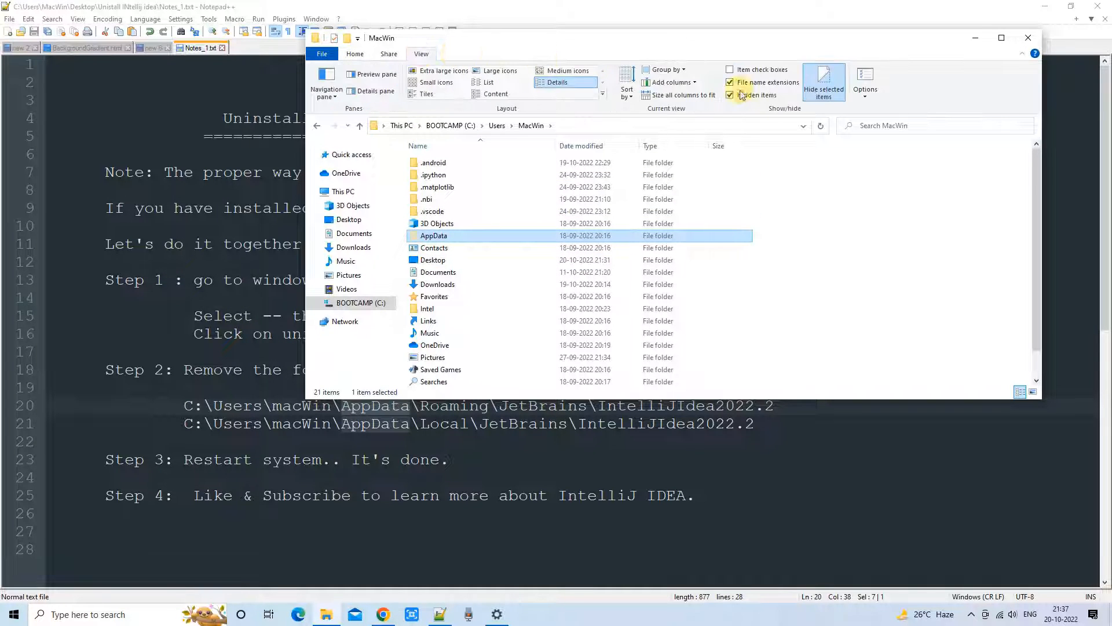
click(730, 94)
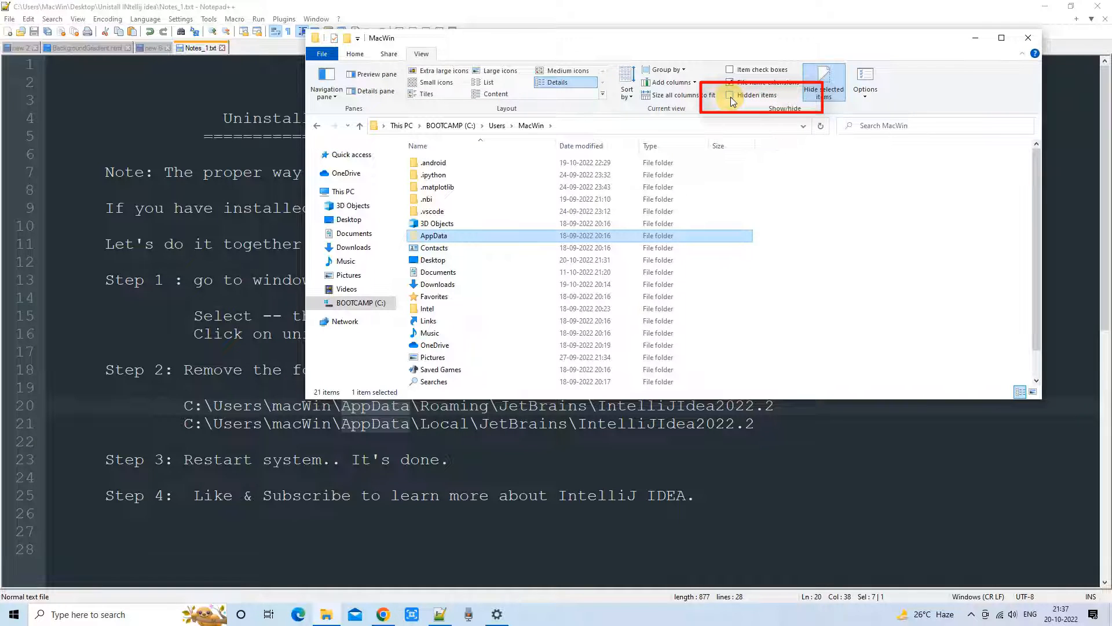
click(732, 93)
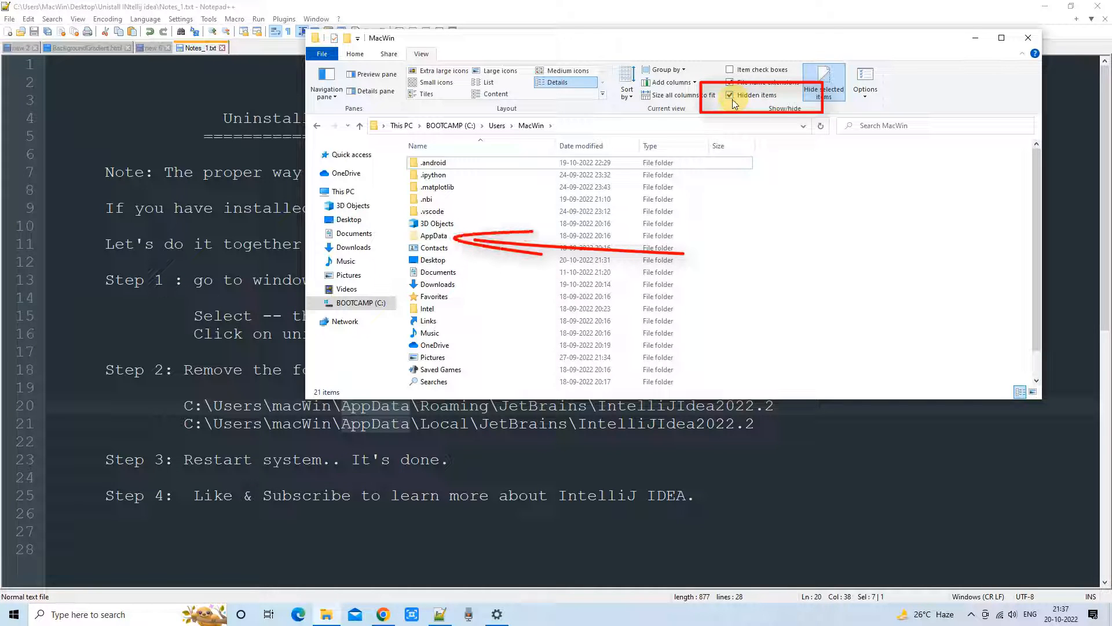
click(730, 93)
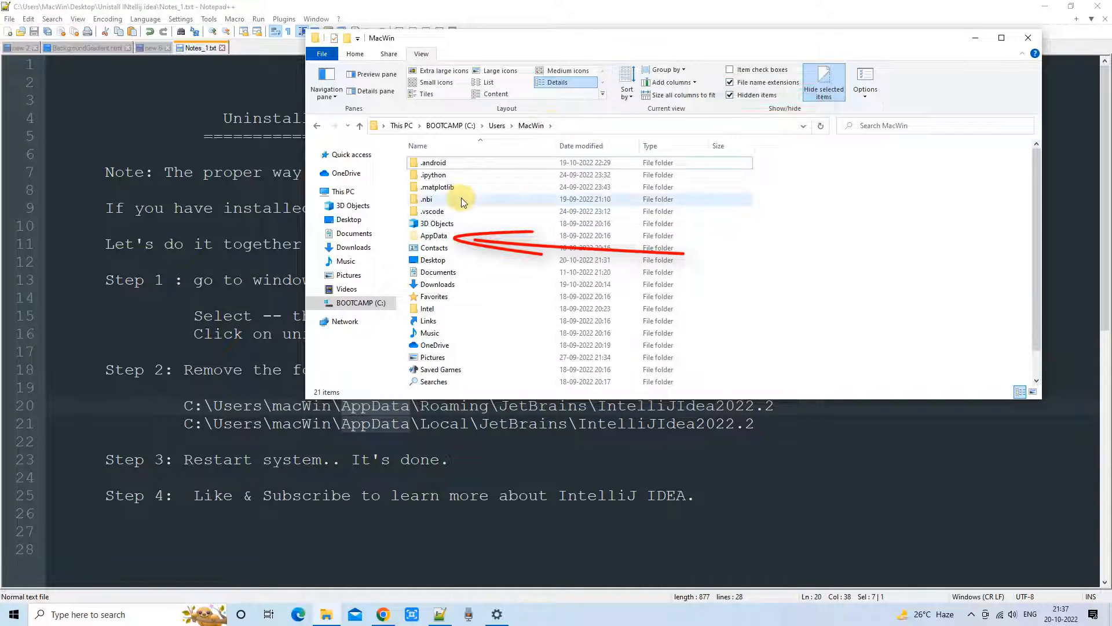
click(434, 235)
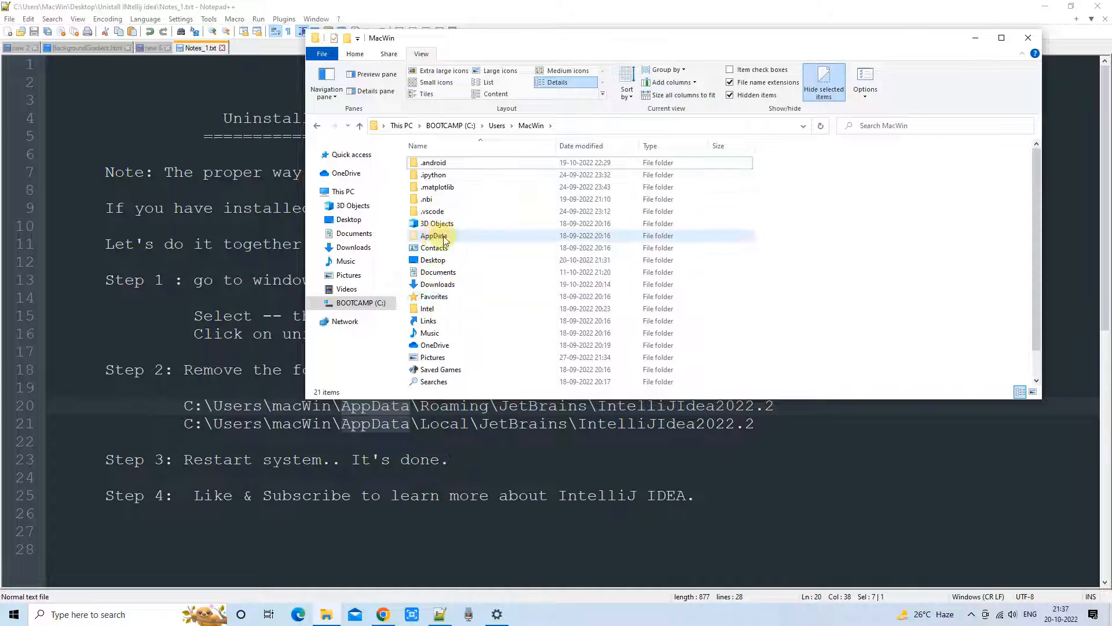
mouse_move(435, 235)
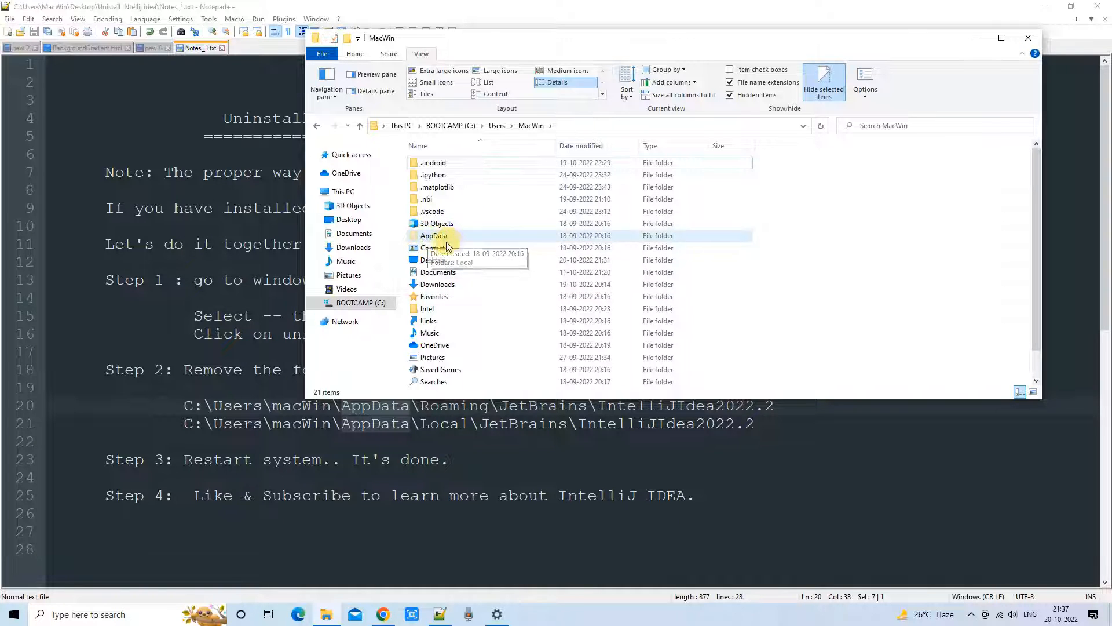
Empty the JetBrains folder under AppData\Roaming and return to AppData.
double_click(433, 236)
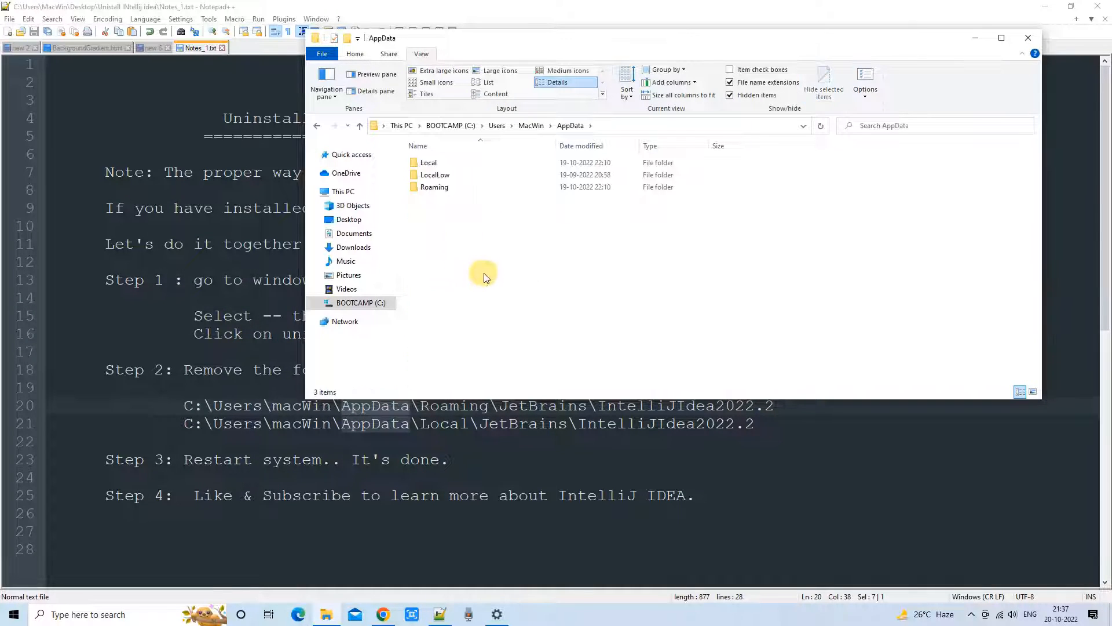
mouse_move(447, 232)
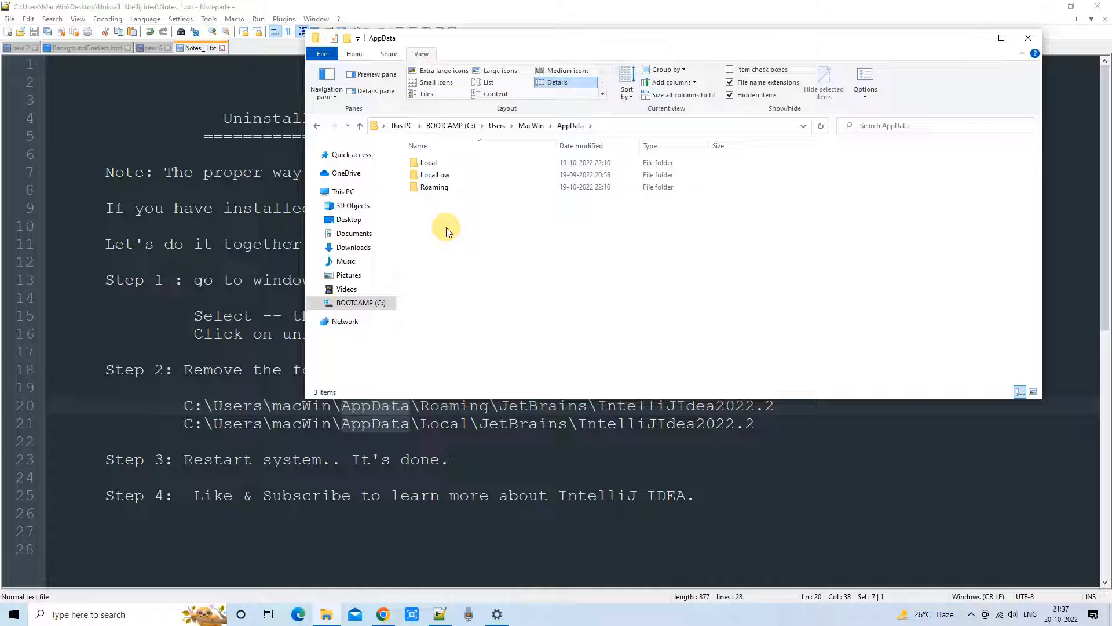
mouse_move(434, 186)
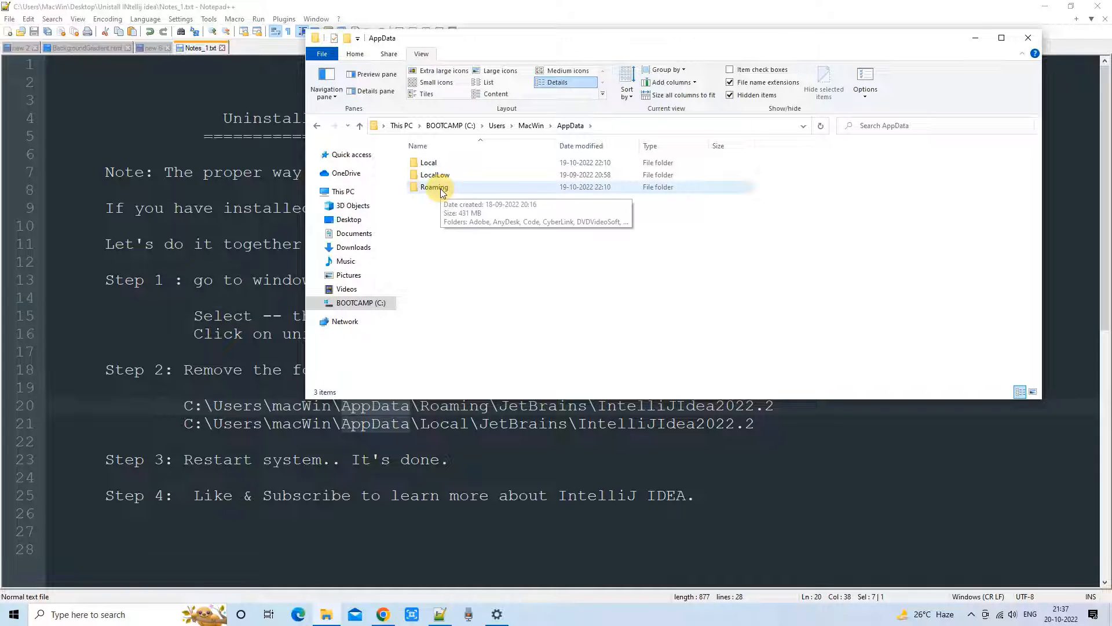
double_click(434, 187)
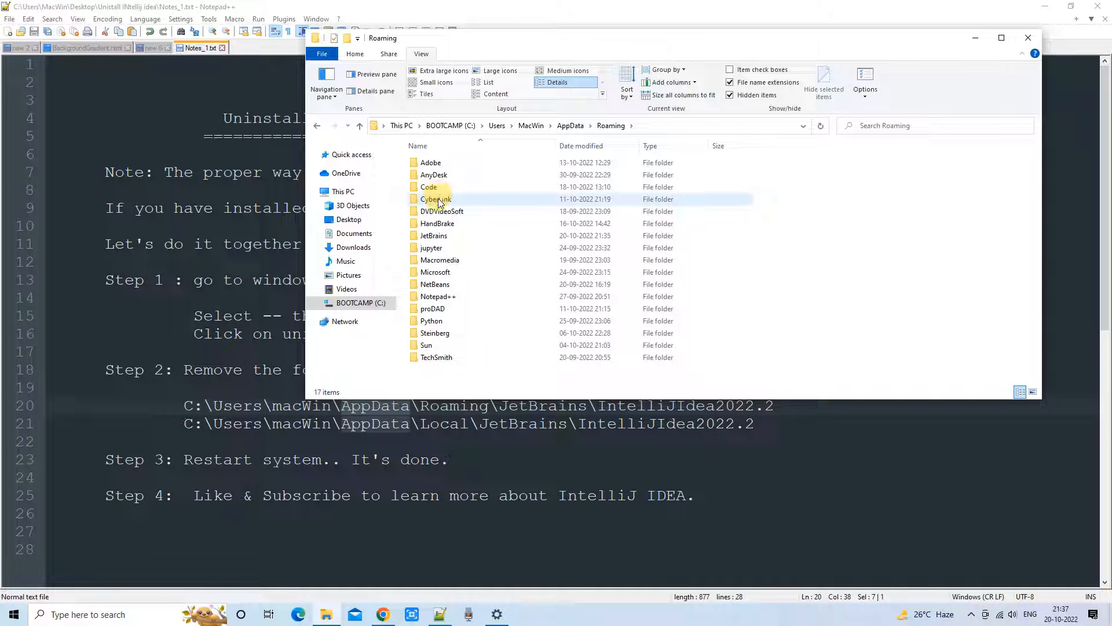
click(431, 248)
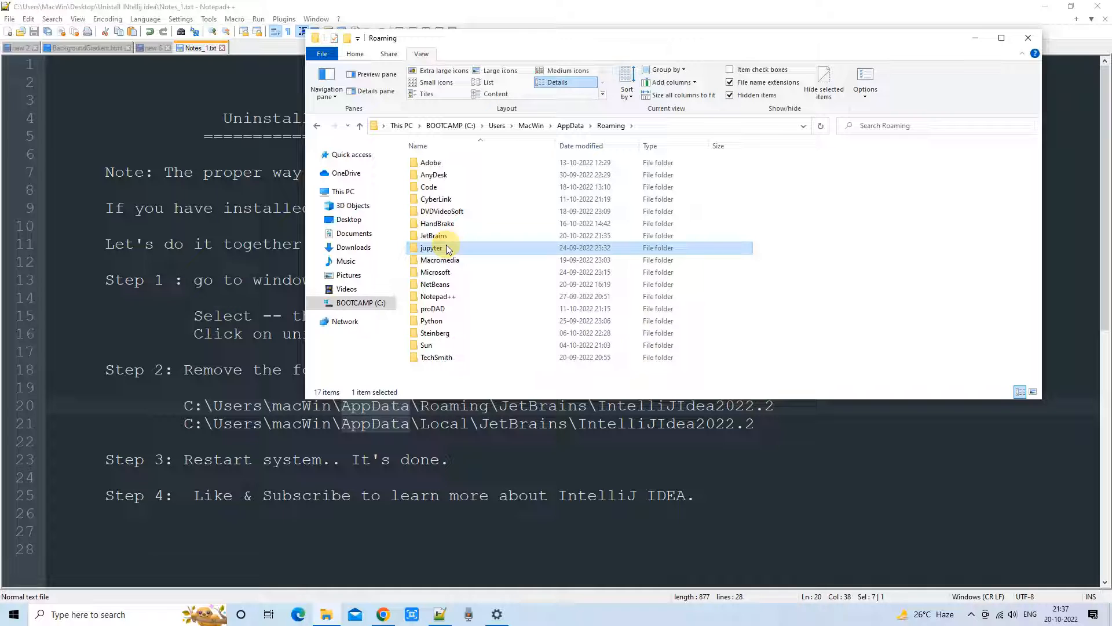
click(433, 236)
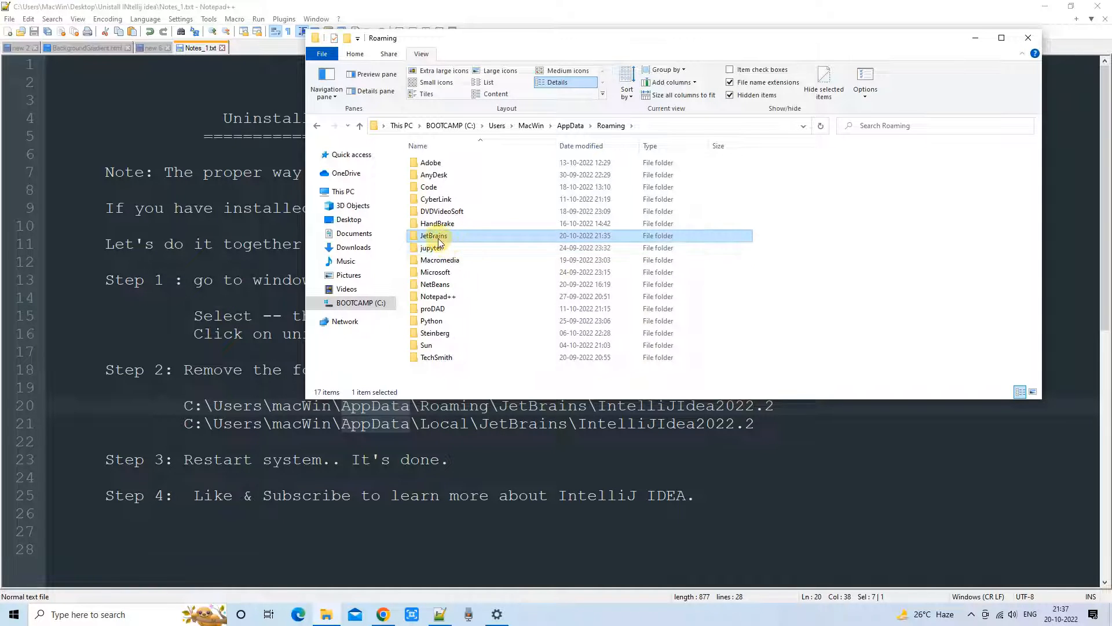
double_click(434, 235)
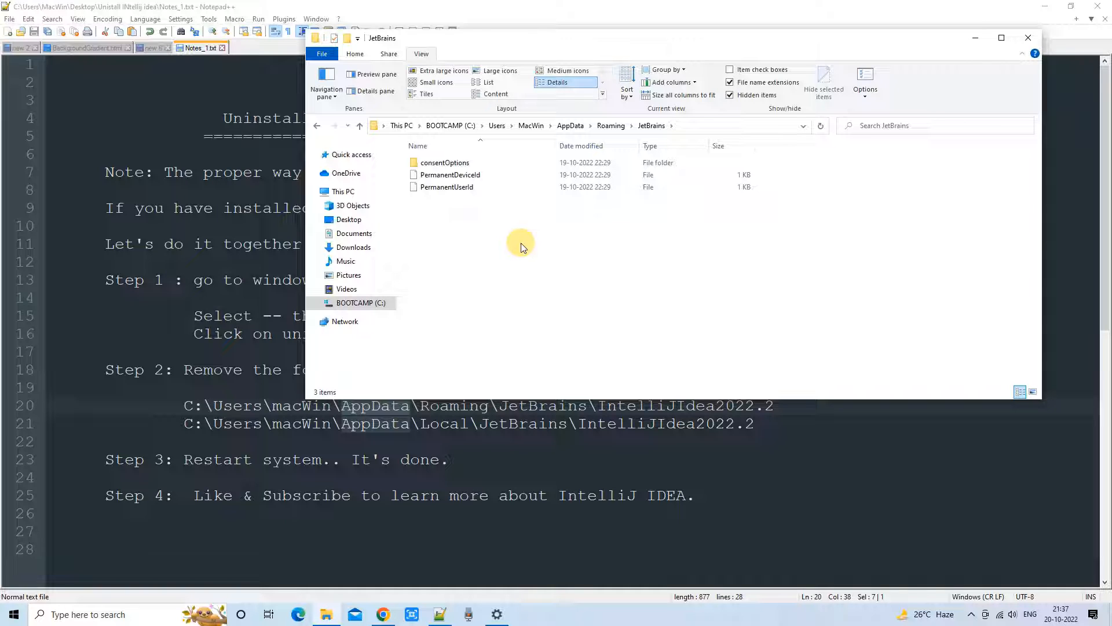
mouse_move(525, 259)
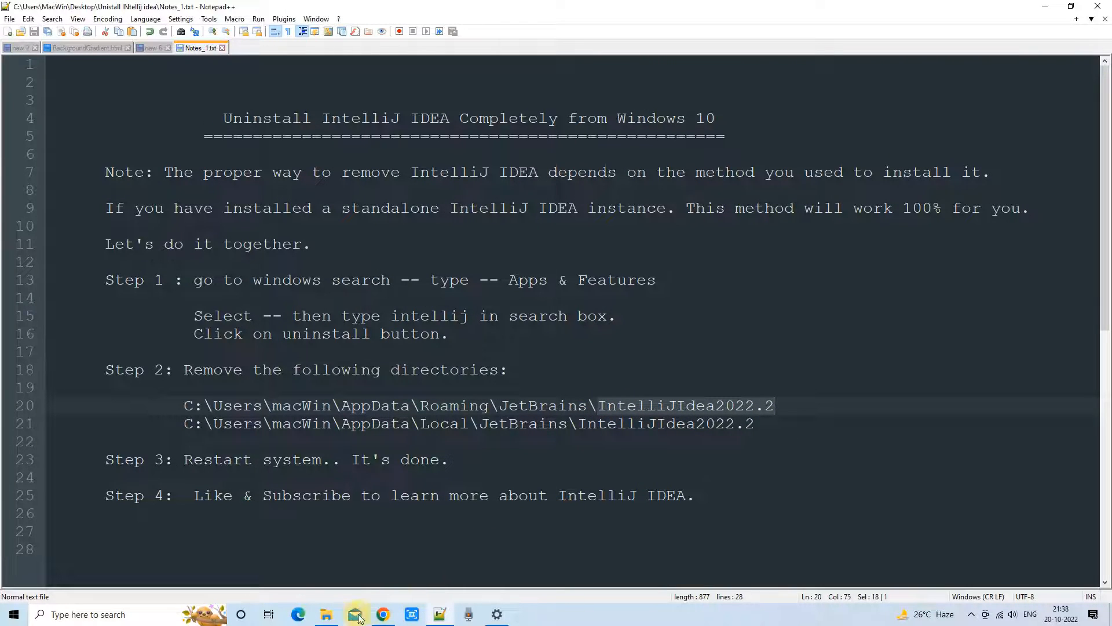
click(325, 615)
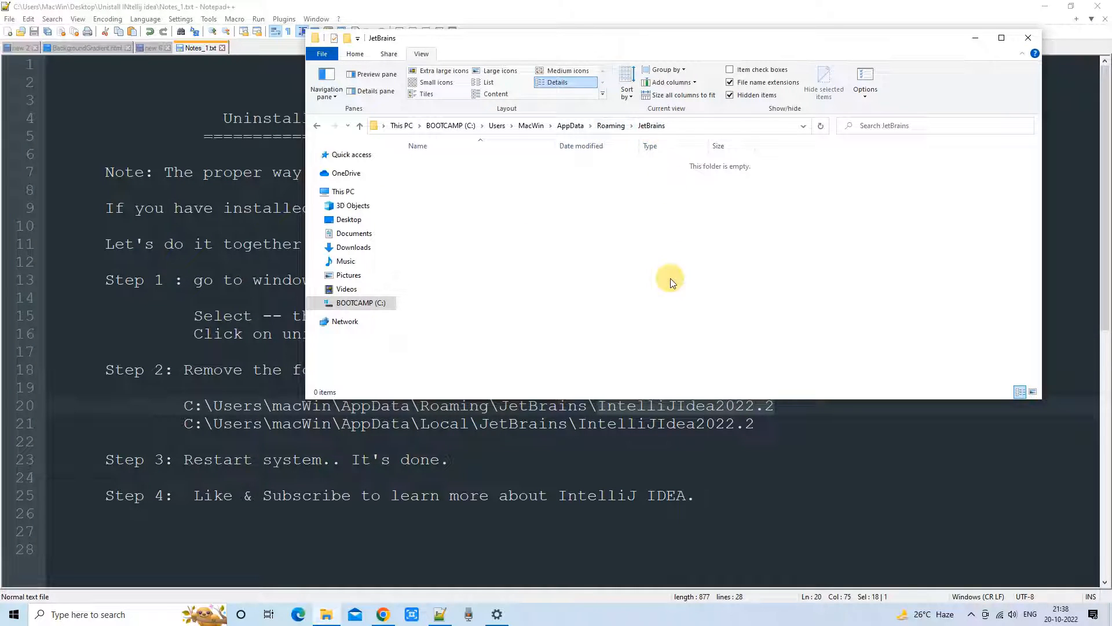
mouse_move(667, 290)
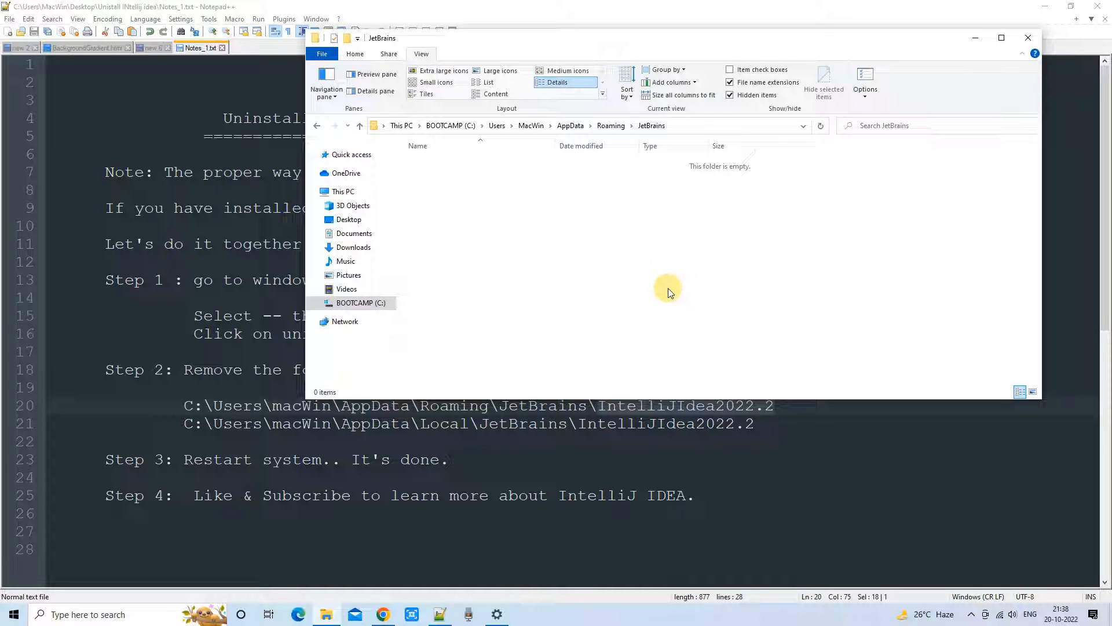
mouse_move(667, 193)
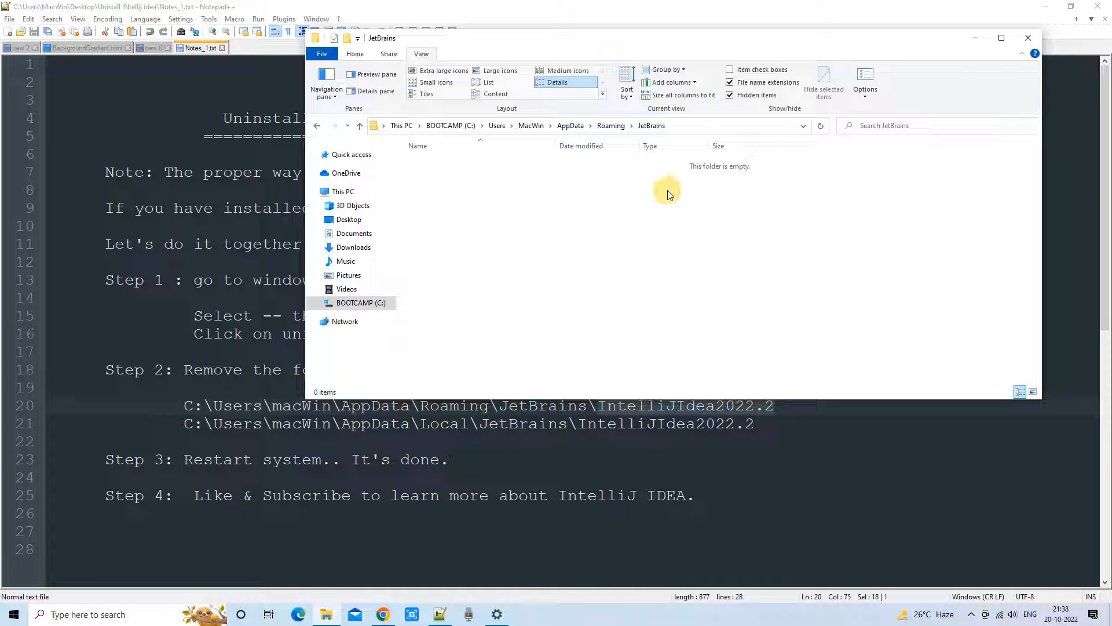
mouse_move(651, 180)
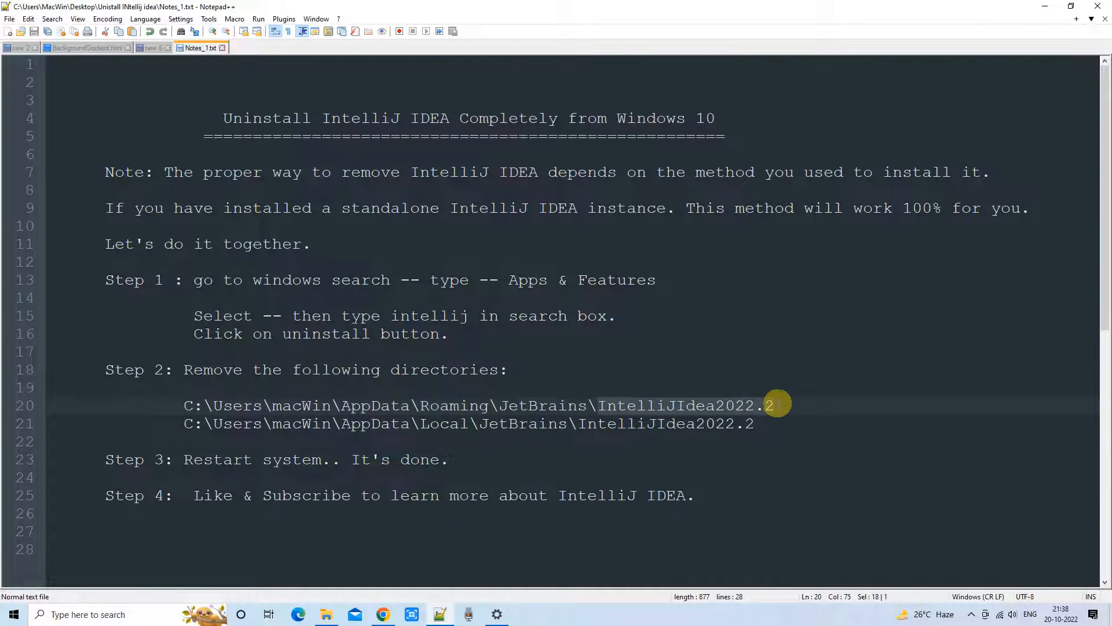
mouse_move(475, 507)
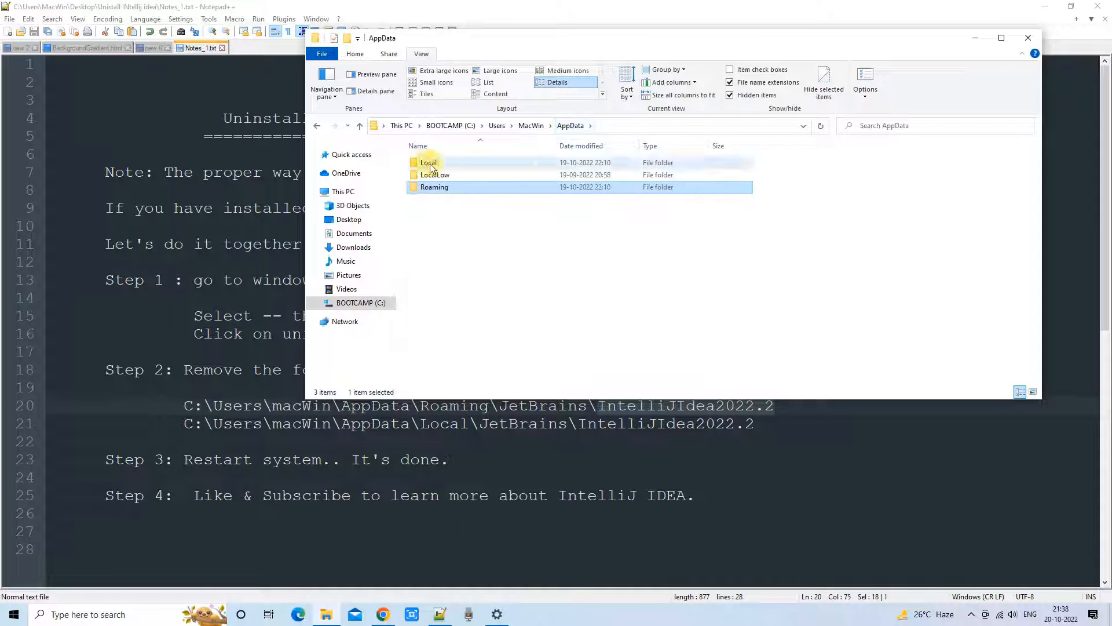
Remove the IdeaIC2022.2 folder from AppData\Local\JetBrains, leaving it empty.
click(448, 424)
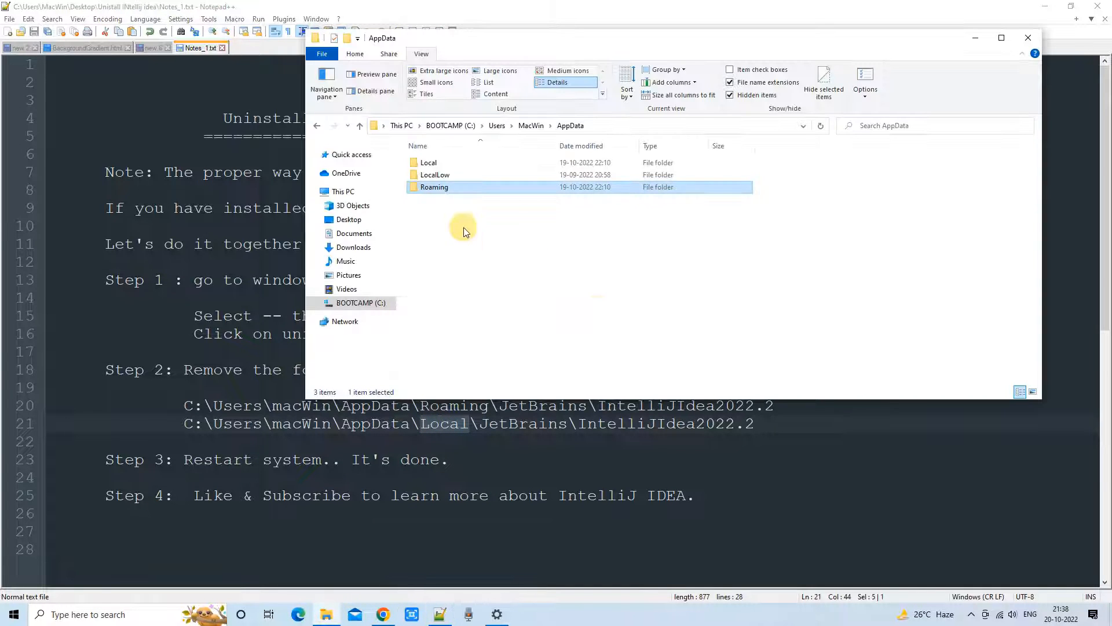
double_click(429, 162)
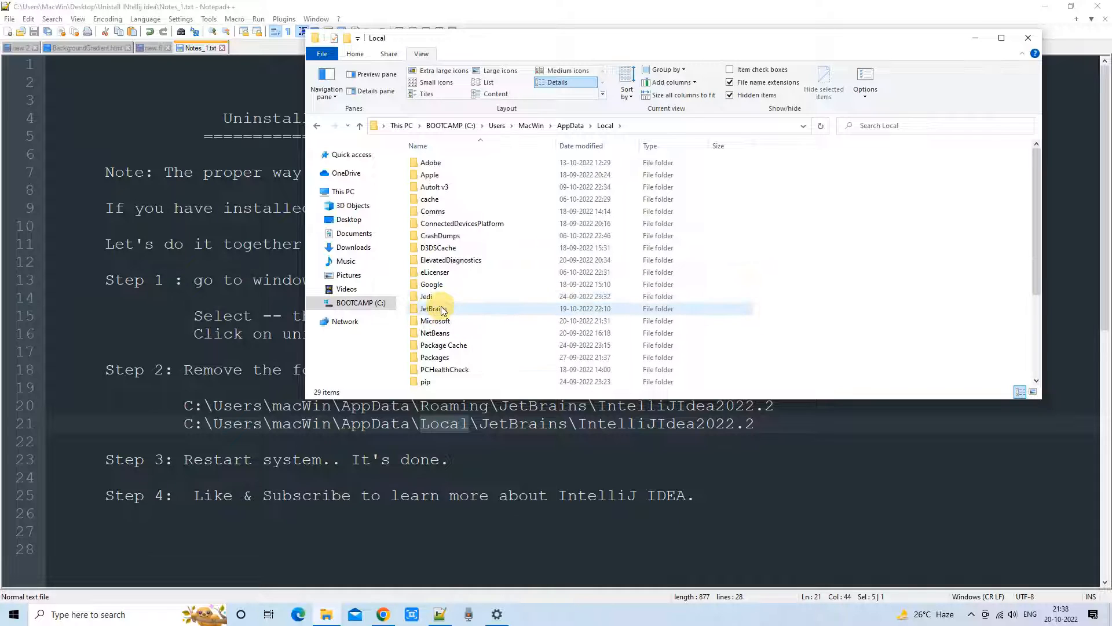
double_click(434, 308)
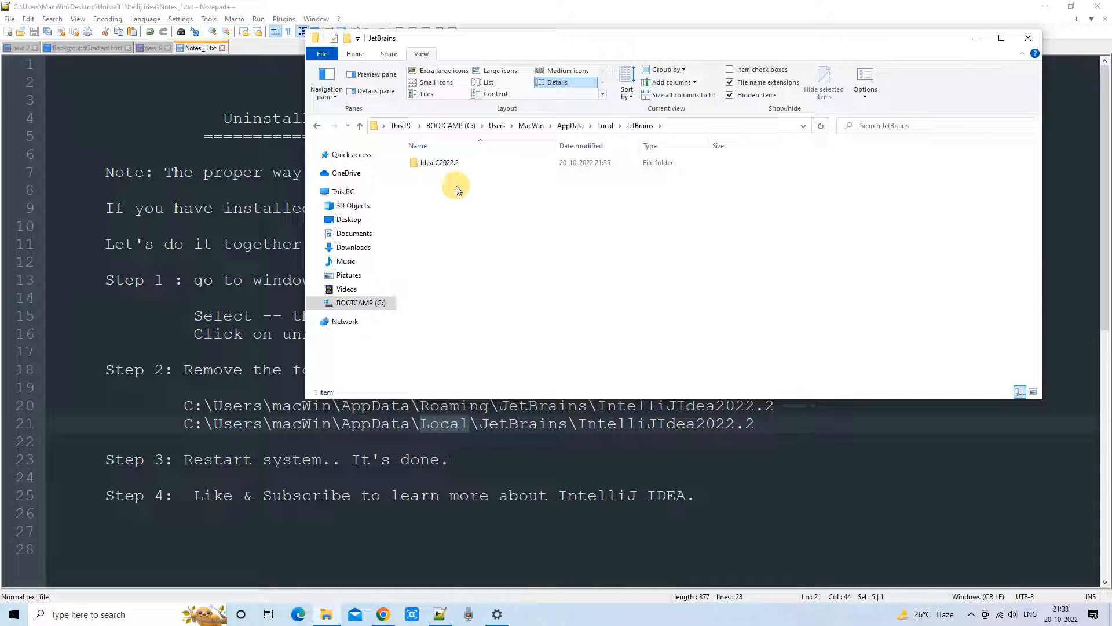
click(438, 163)
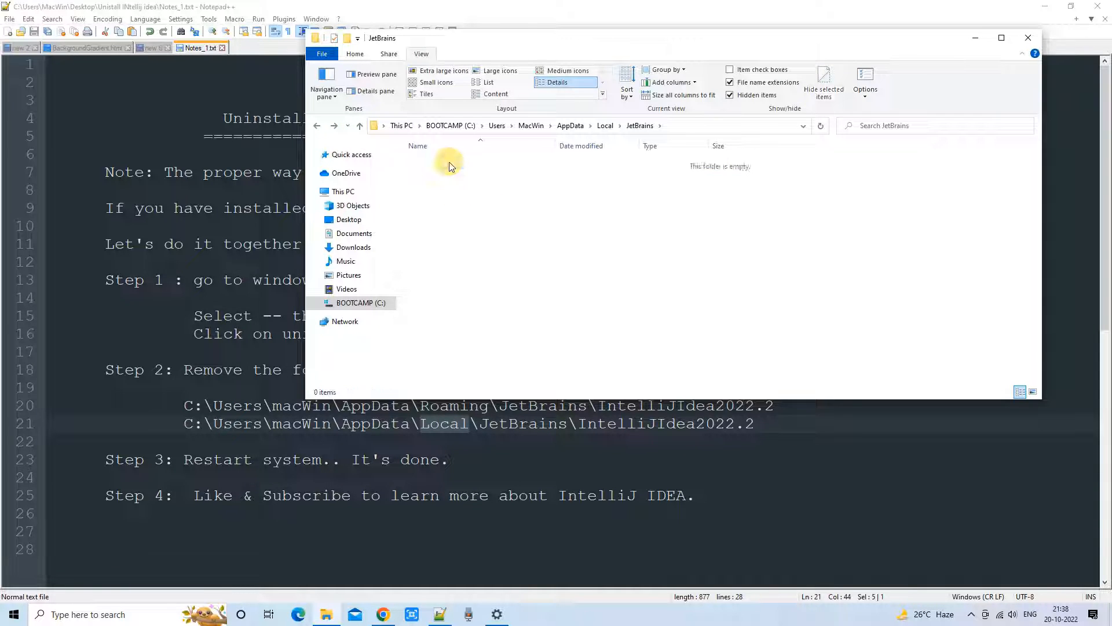
mouse_move(607, 242)
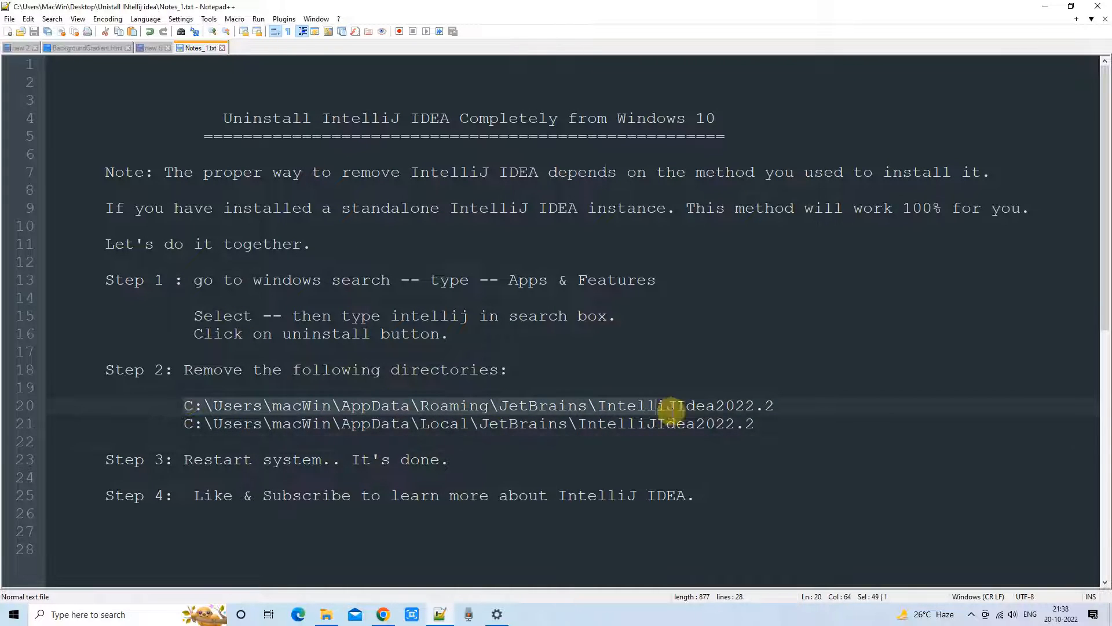
drag(656, 406, 746, 424)
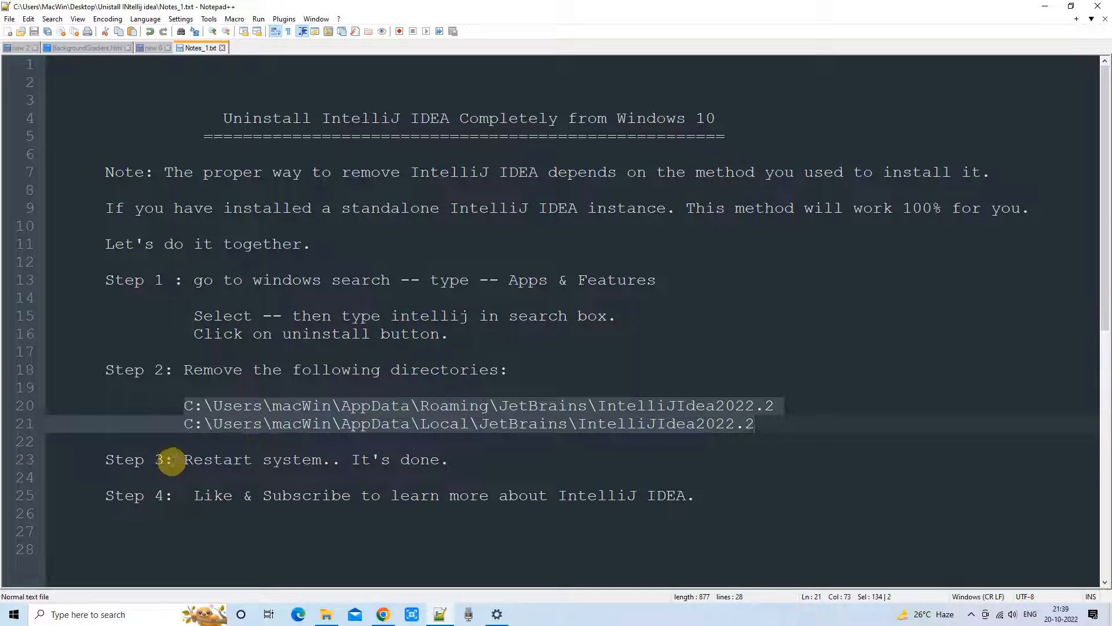
click(184, 459)
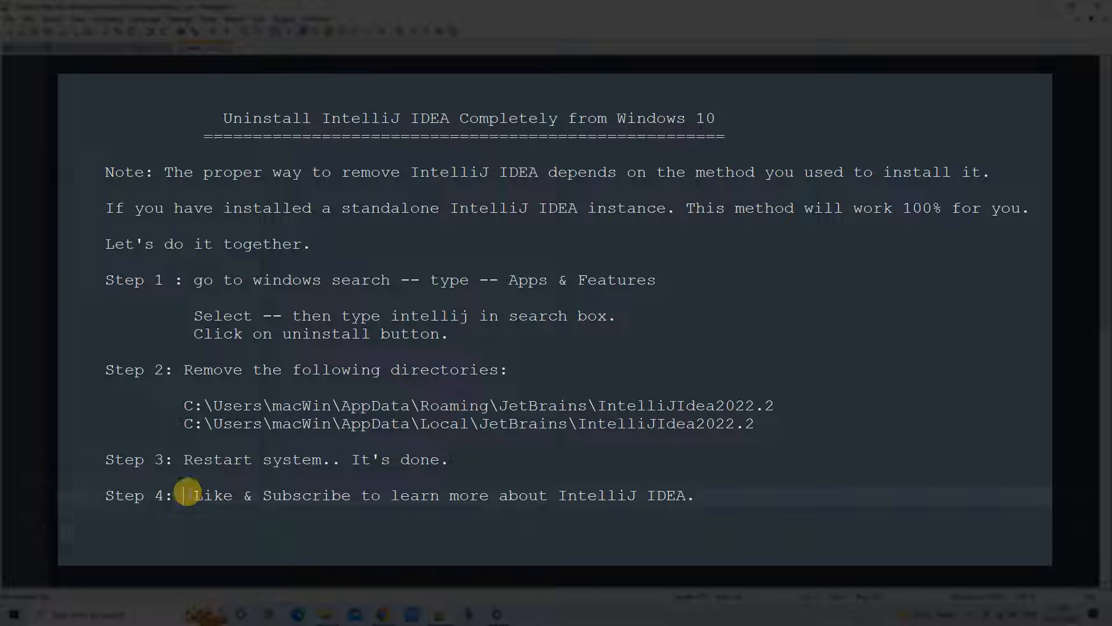
drag(185, 494, 369, 495)
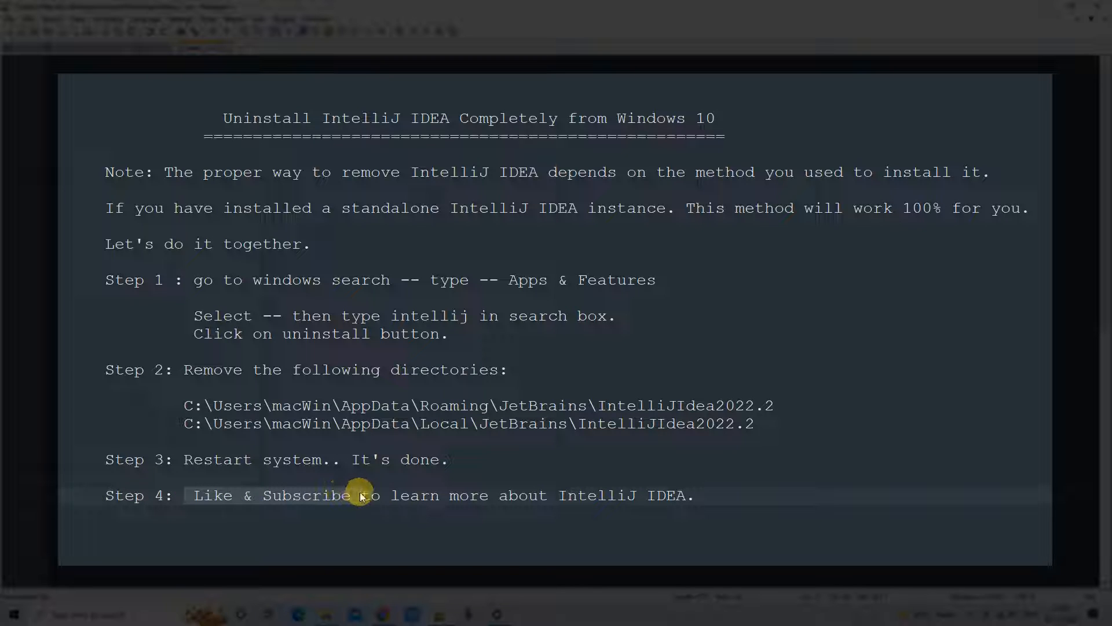